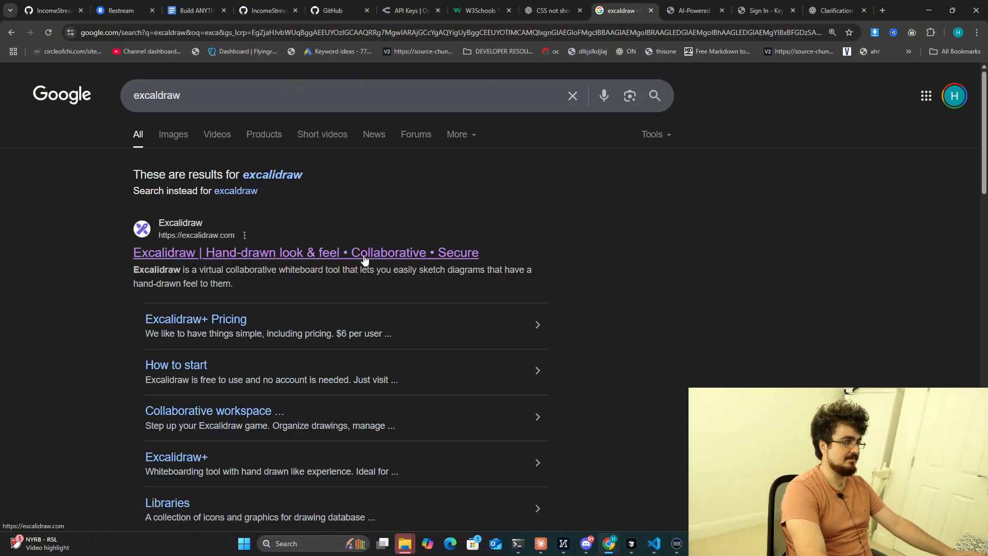
# Open the Excalidraw site from the Google results.
pyautogui.click(305, 253)
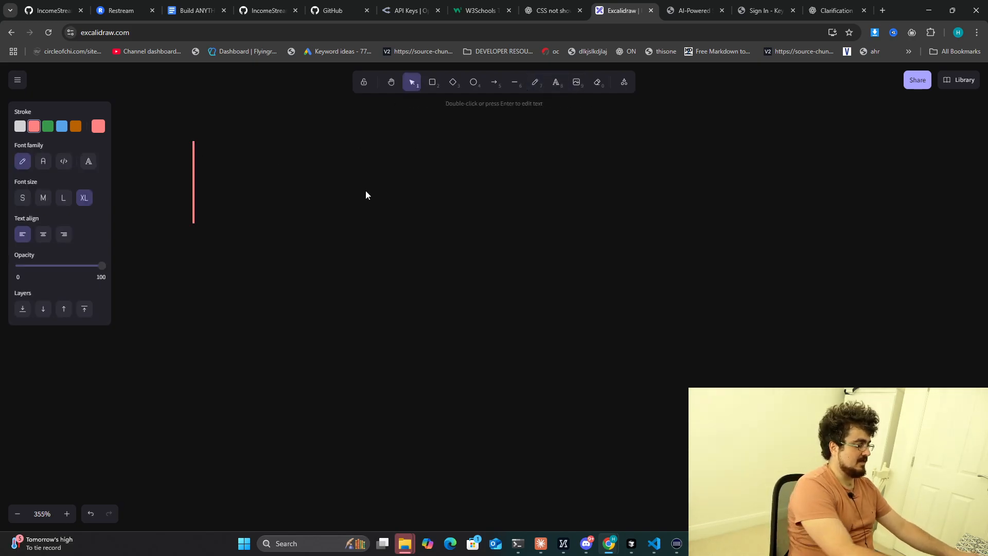
# Write the XL pink title 'tier list for AI dev' on the canvas.
pyautogui.write('tier list for c')
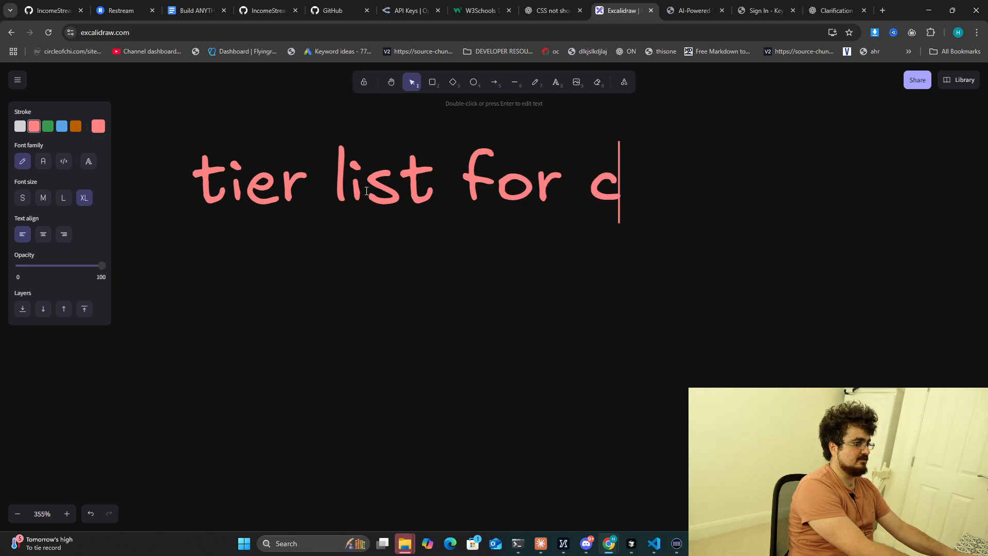
pyautogui.write('o')
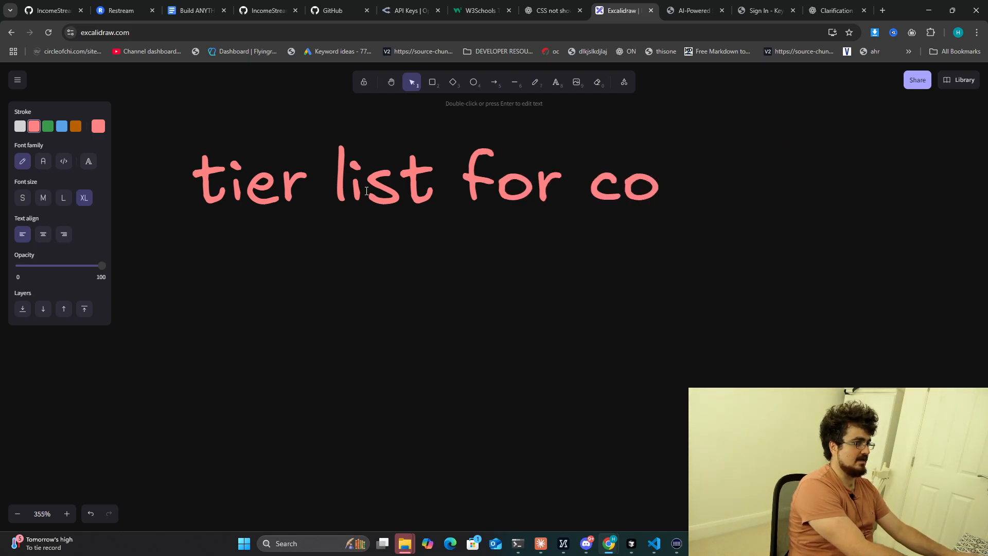
pyautogui.write('AI dev')
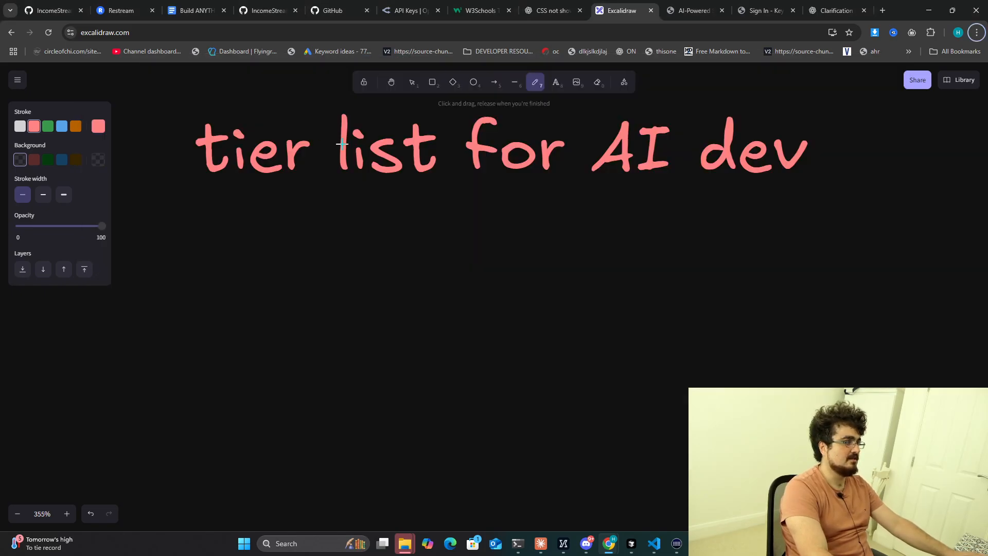
pyautogui.moveTo(418, 219)
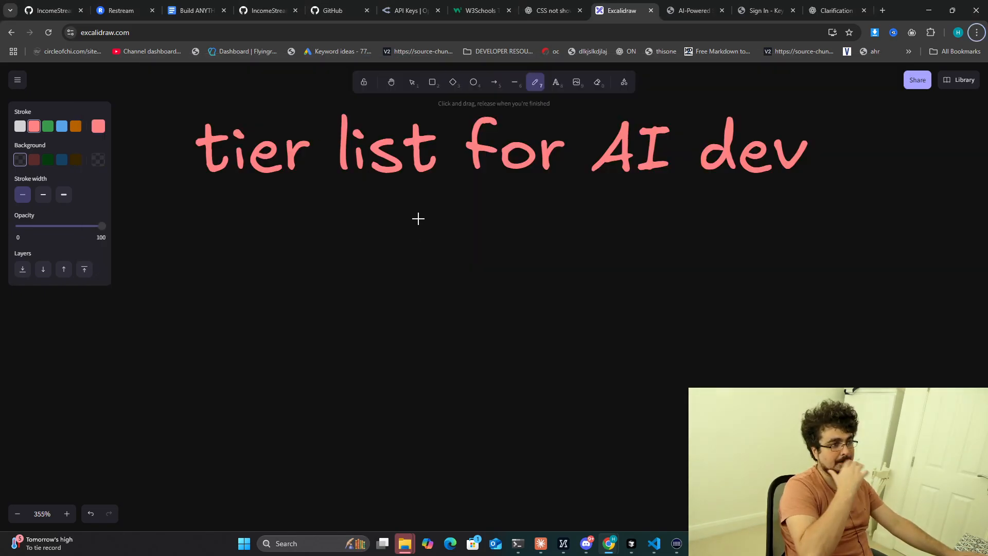
# Add 'claude code - without context engineering' below the title at medium font size.
pyautogui.click(556, 81)
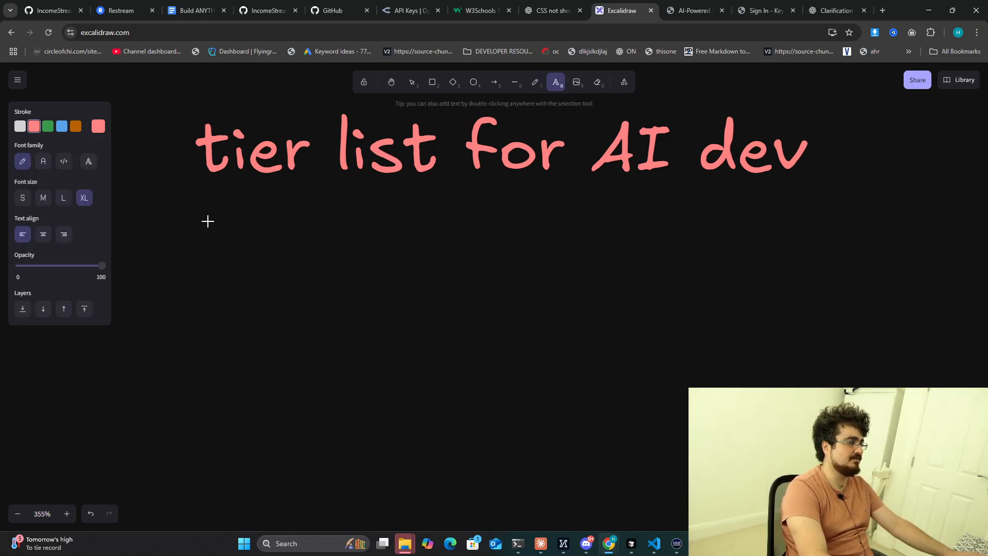
pyautogui.write('Claud')
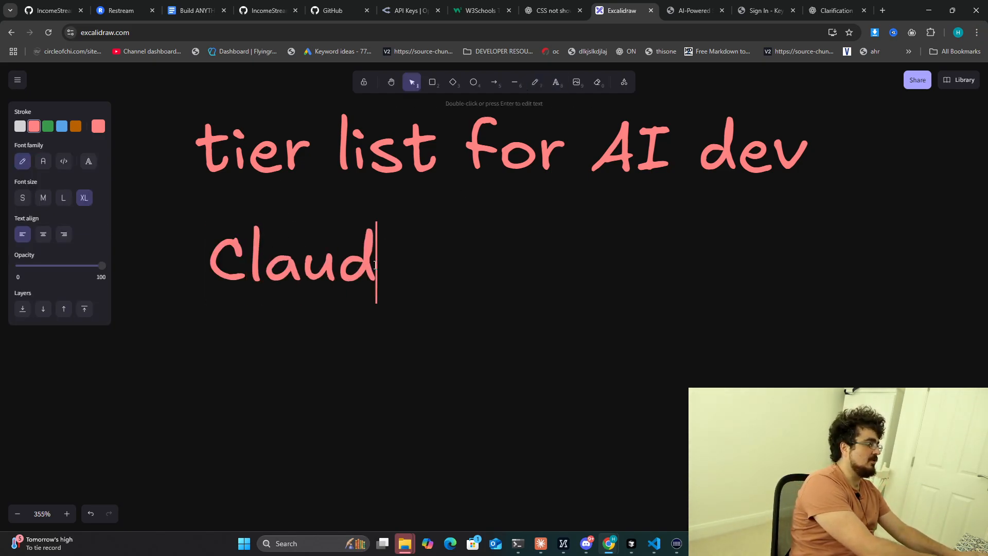
pyautogui.press('Backspace')
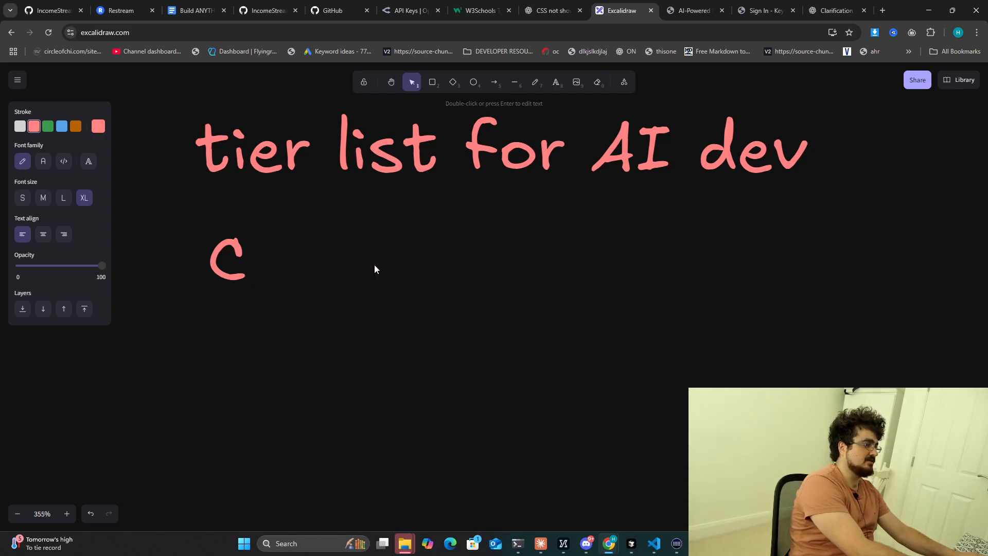
pyautogui.write('laude code')
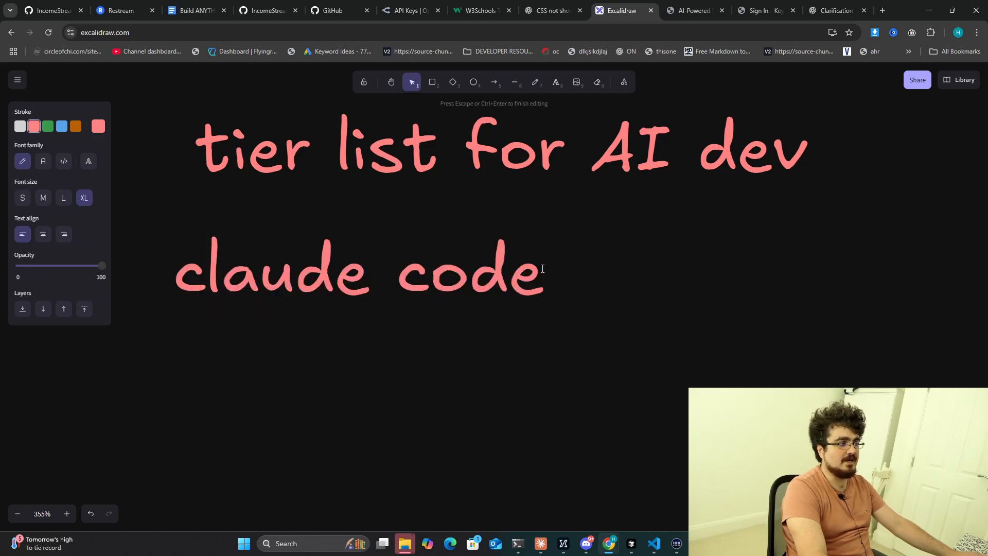
pyautogui.write('- w')
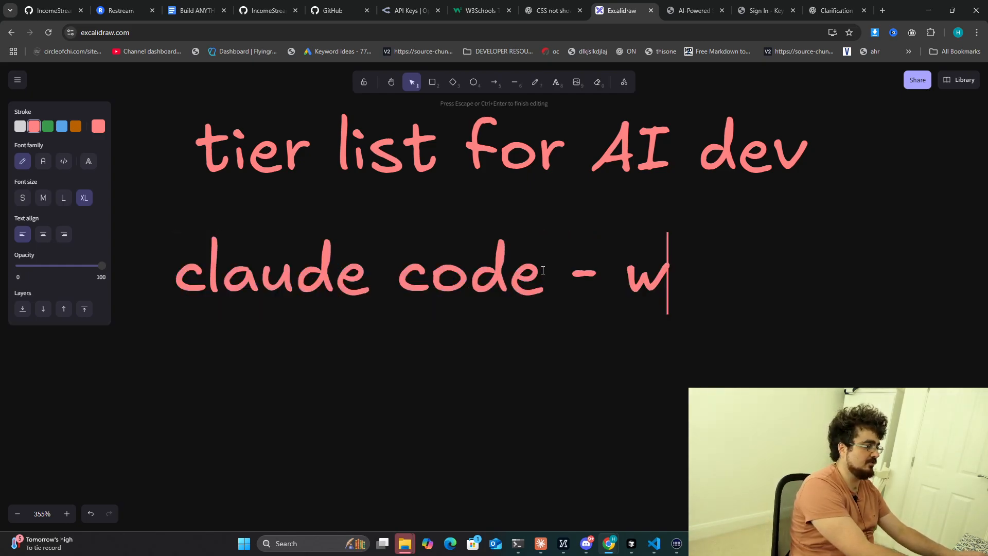
pyautogui.write('ithout')
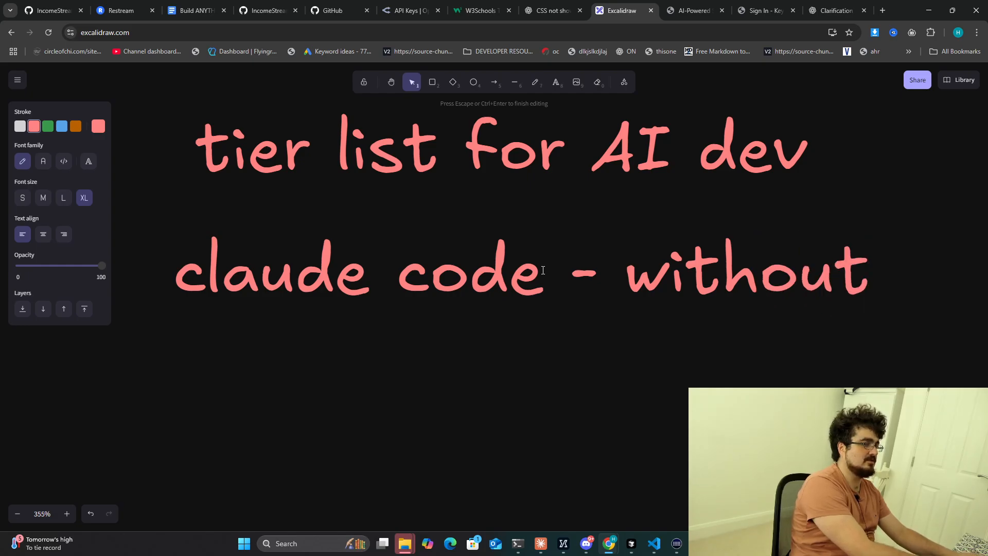
pyautogui.click(43, 198)
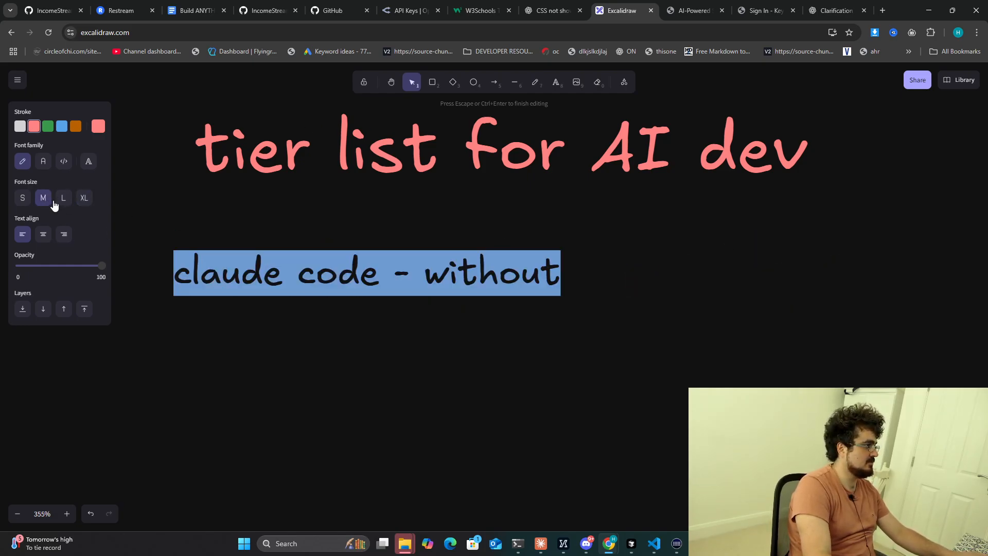
pyautogui.write('context engineering')
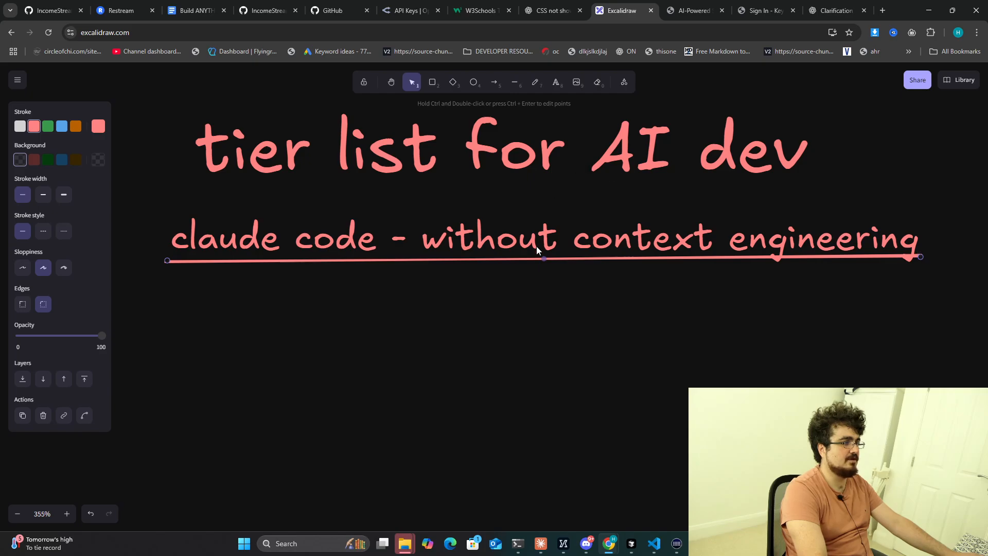
# Add a second line 'claude code - with context engeering', then switch to the Google Docs notes.
pyautogui.doubleClick(542, 239)
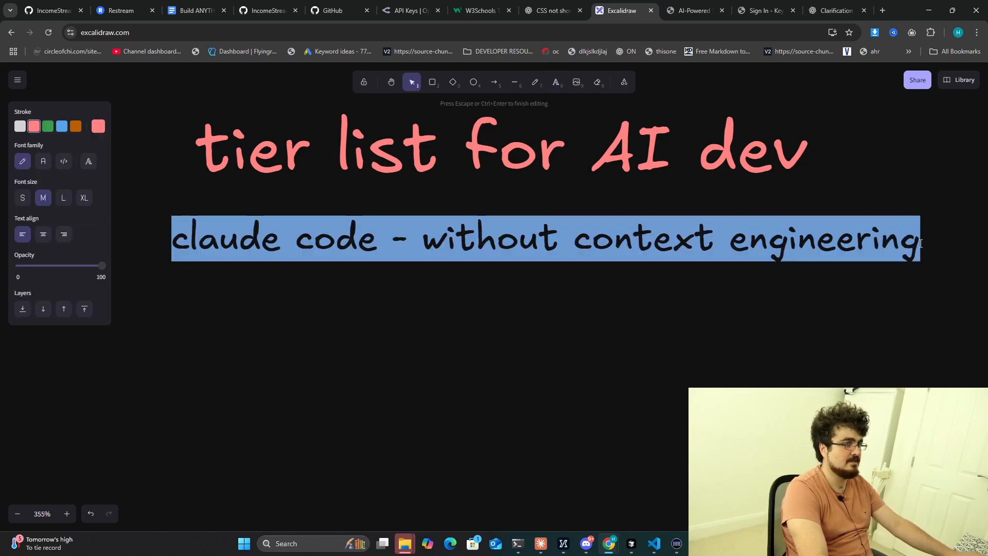
pyautogui.write('claude')
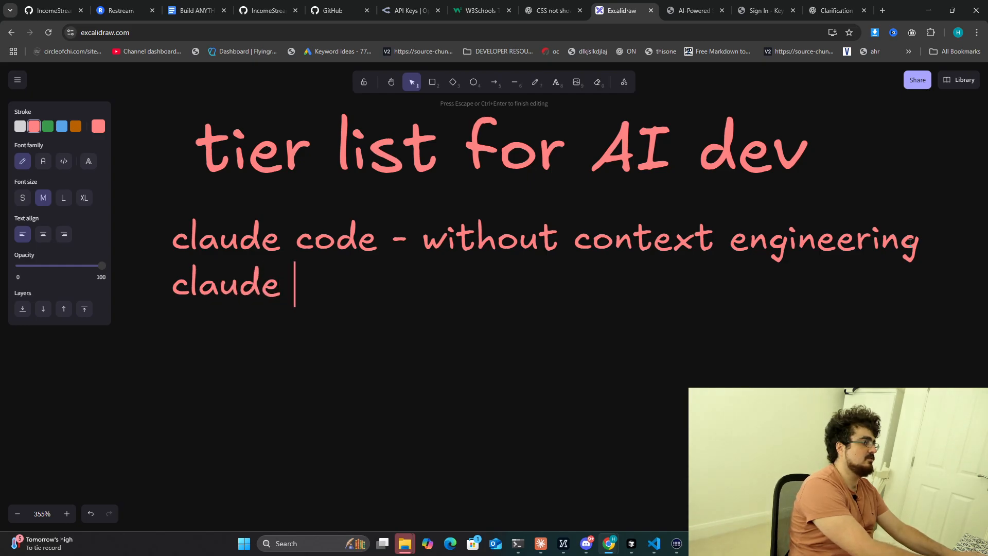
pyautogui.write('code - with')
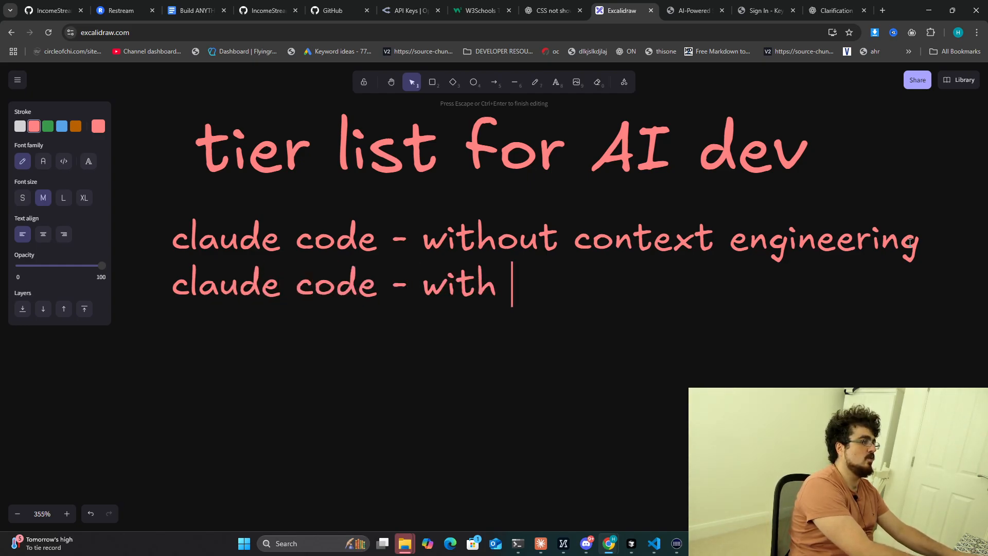
pyautogui.write('context engeering')
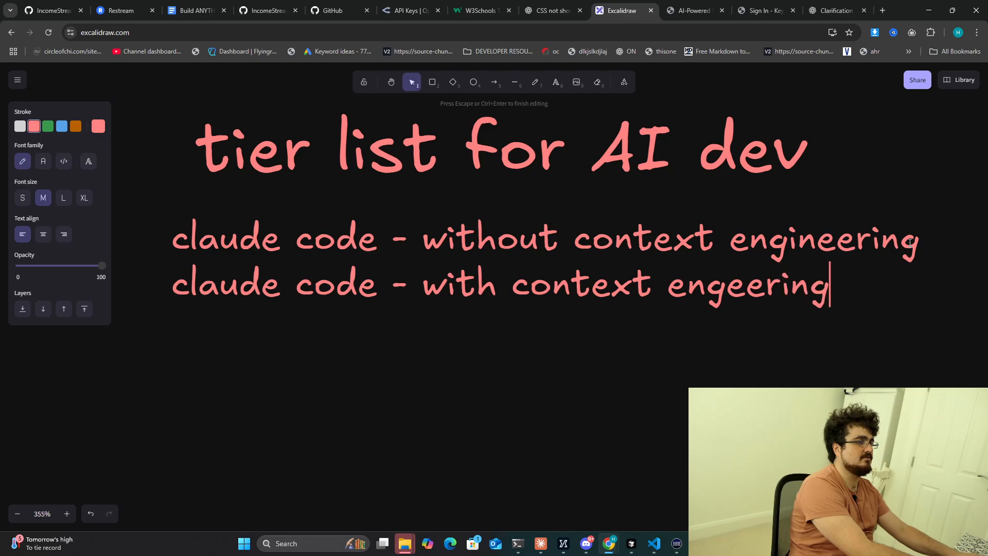
pyautogui.click(551, 10)
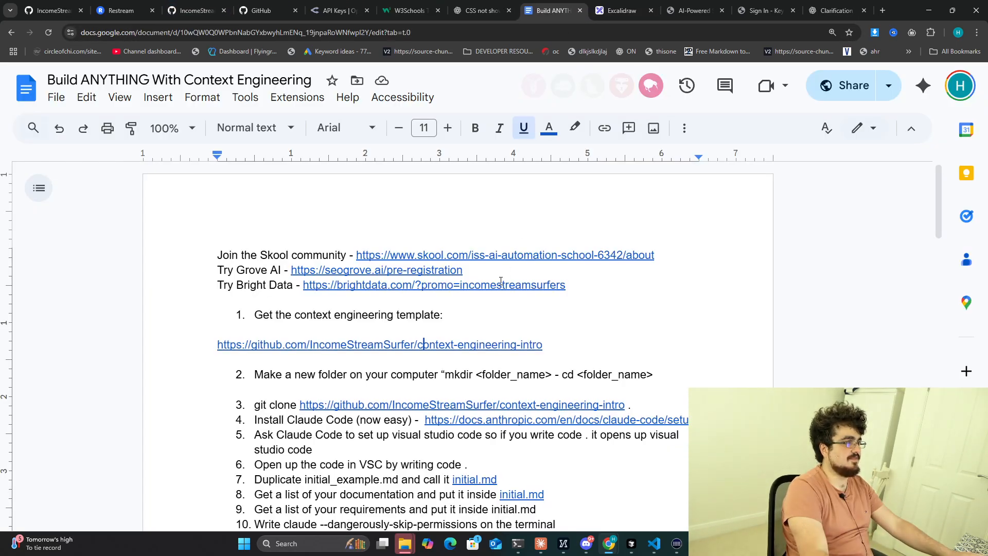
# Scroll the context engineering guide, view the Skool course page, and return to Excalidraw.
pyautogui.scroll(-3)
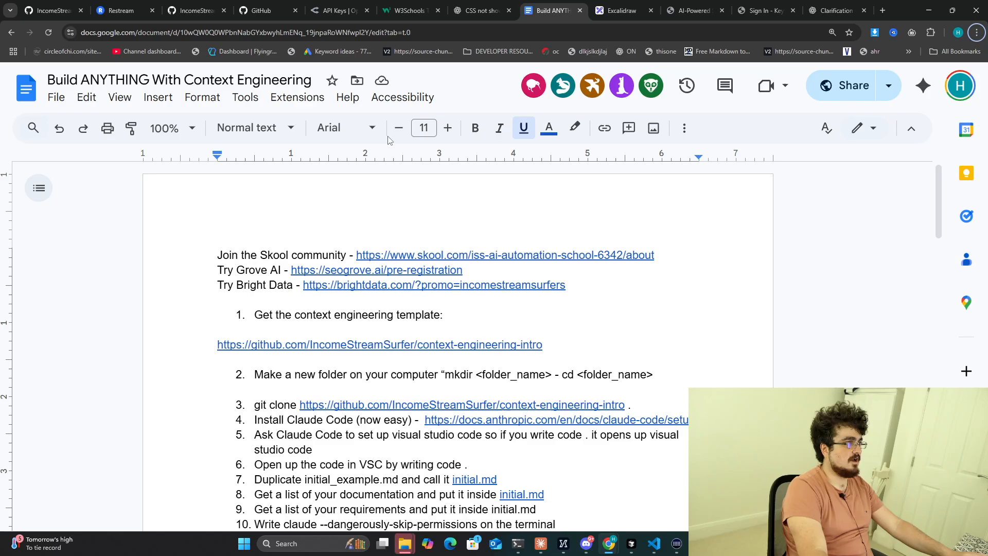
pyautogui.scroll(-3)
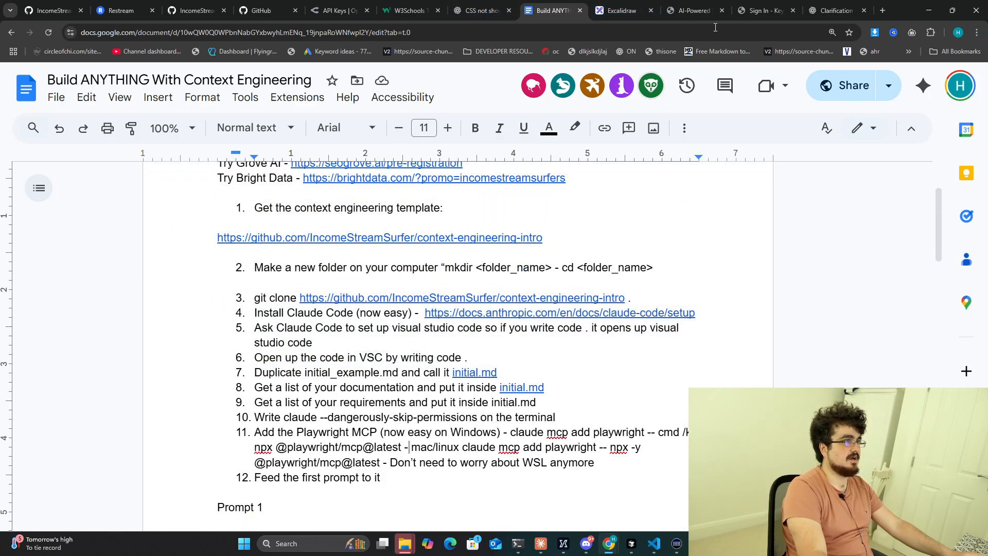
pyautogui.click(959, 32)
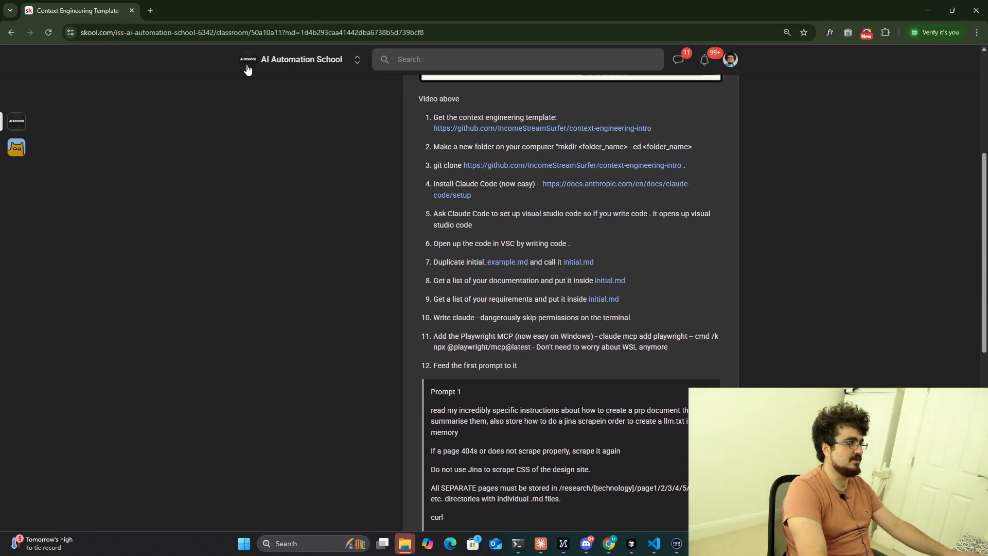
pyautogui.click(621, 10)
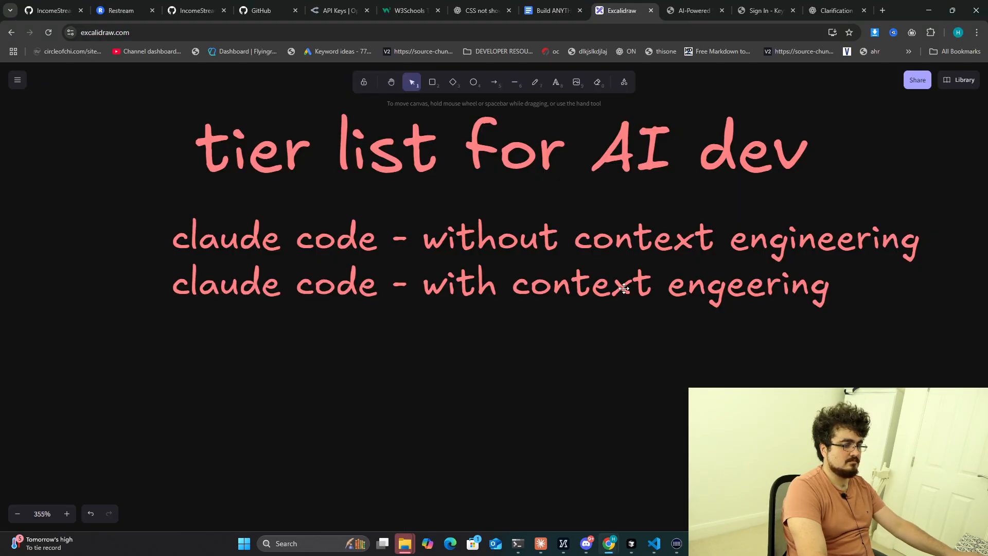
# Add a third line 'CLINE/Roo - GPT-5 for FE and Claude for BE' to the list.
pyautogui.click(535, 81)
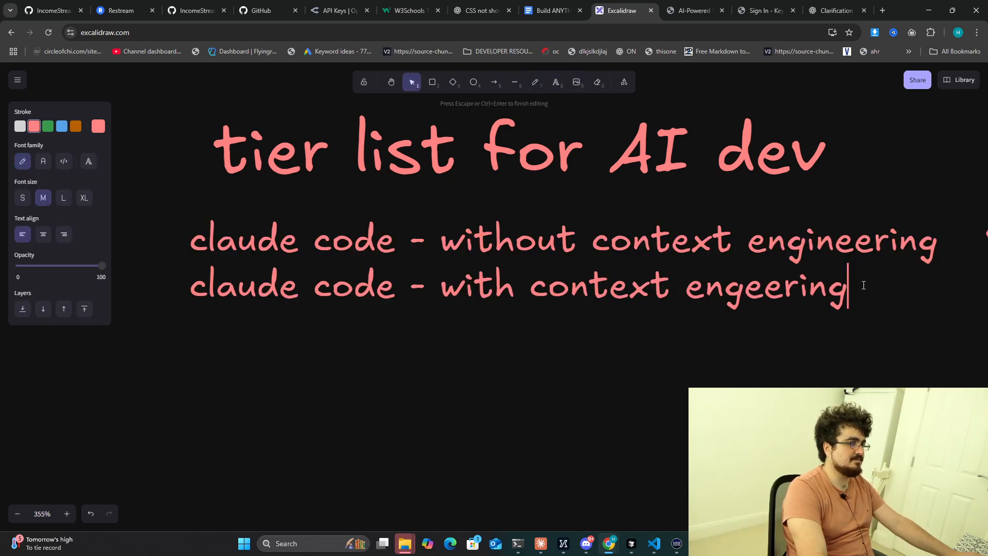
pyautogui.write('CLINE')
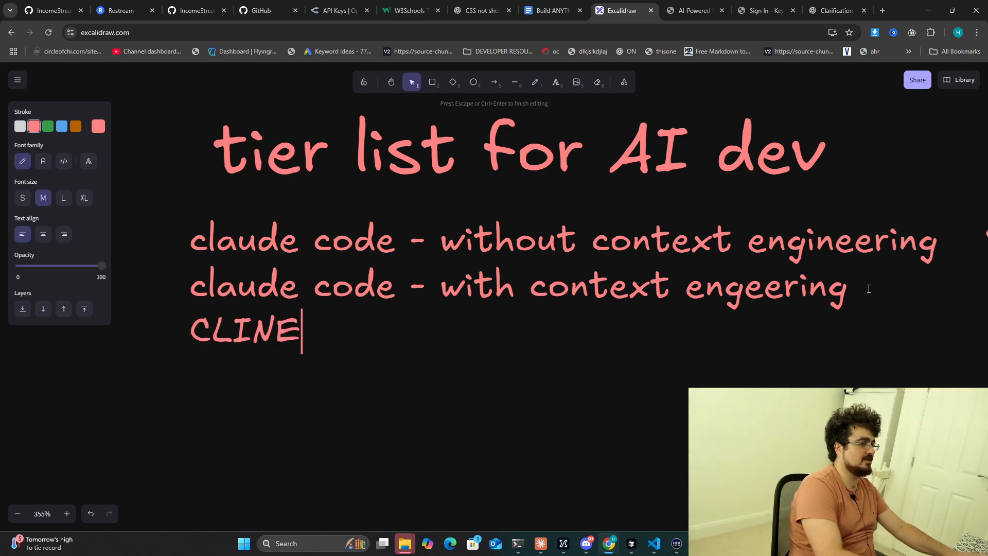
pyautogui.write('/Roo -')
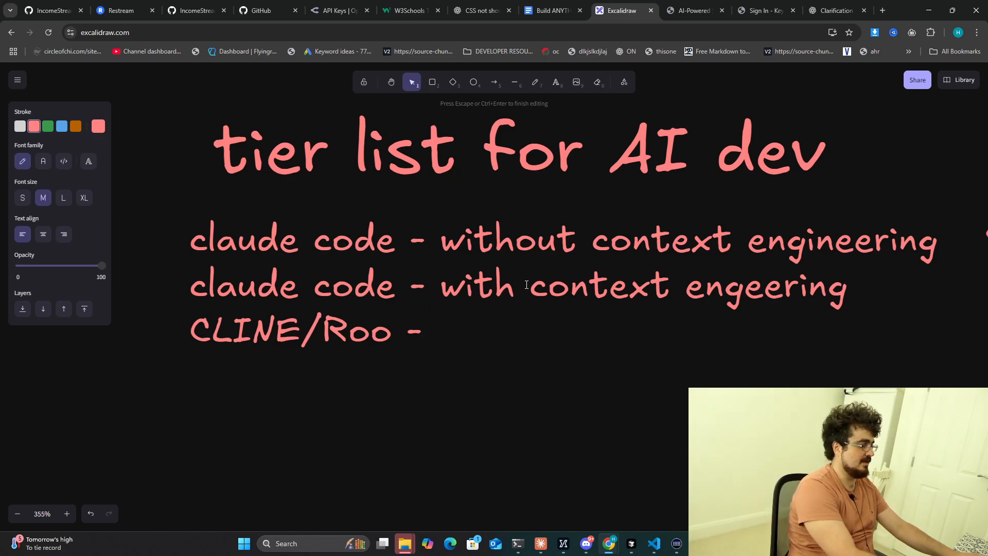
pyautogui.write('GPT-5 for FE')
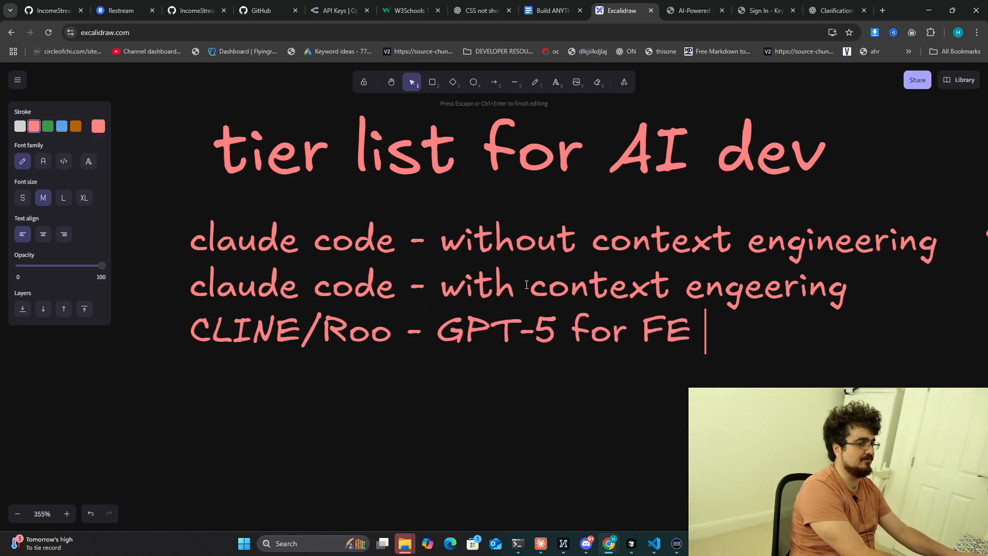
pyautogui.write('and C')
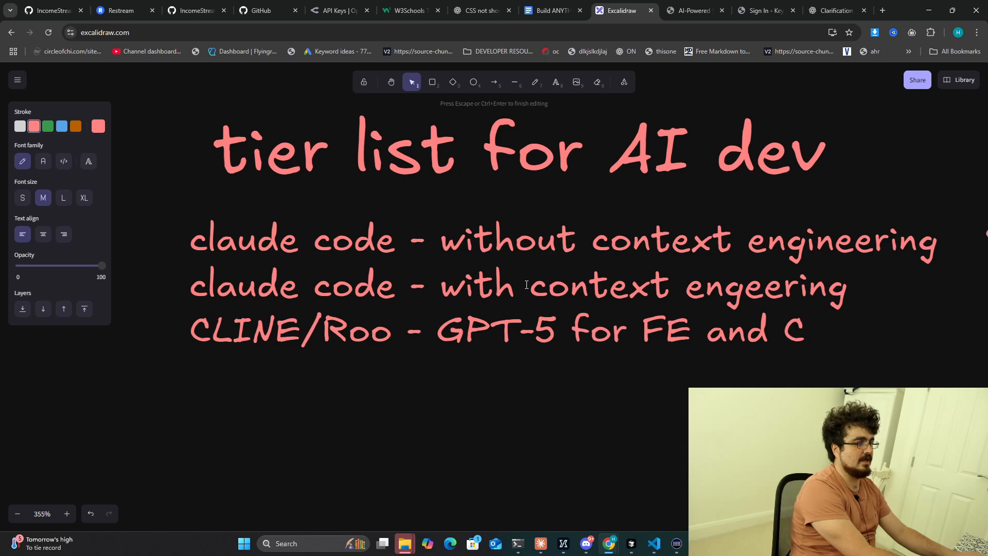
pyautogui.write('Claude for BE')
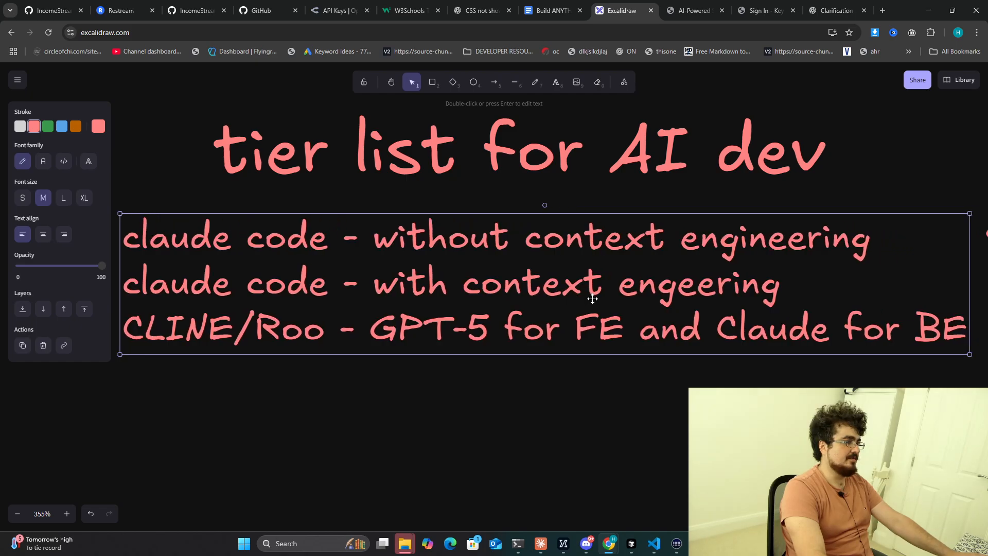
# Underline CLINE/Roo, undo it, and underline GPT-5 instead with the freehand tool.
pyautogui.click(536, 81)
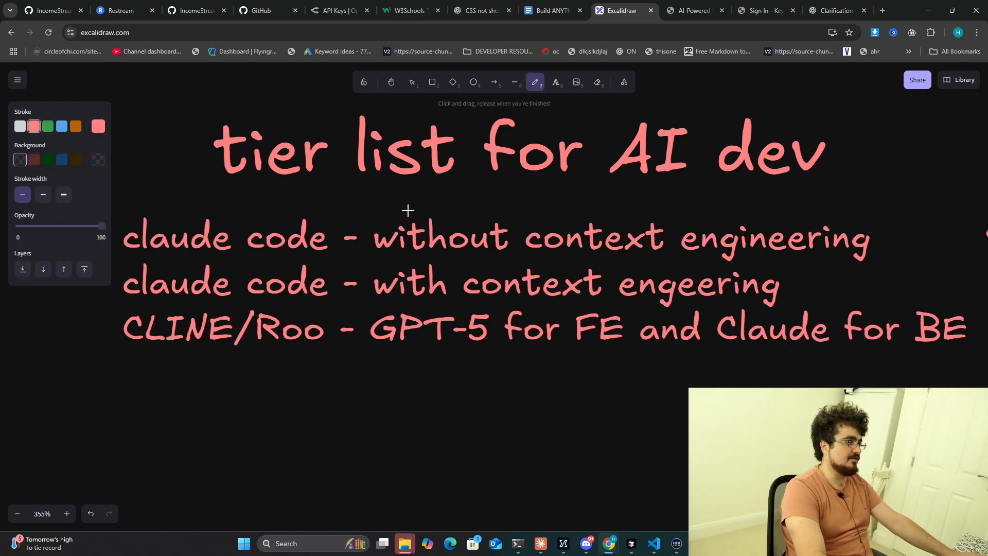
pyautogui.moveTo(121, 347); pyautogui.dragTo(329, 347)
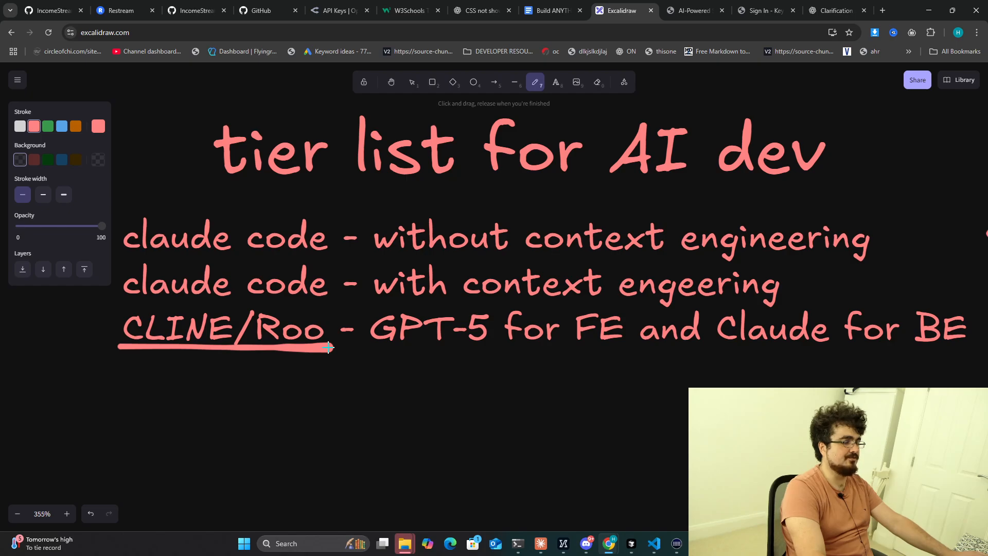
pyautogui.press('ctrl+z')
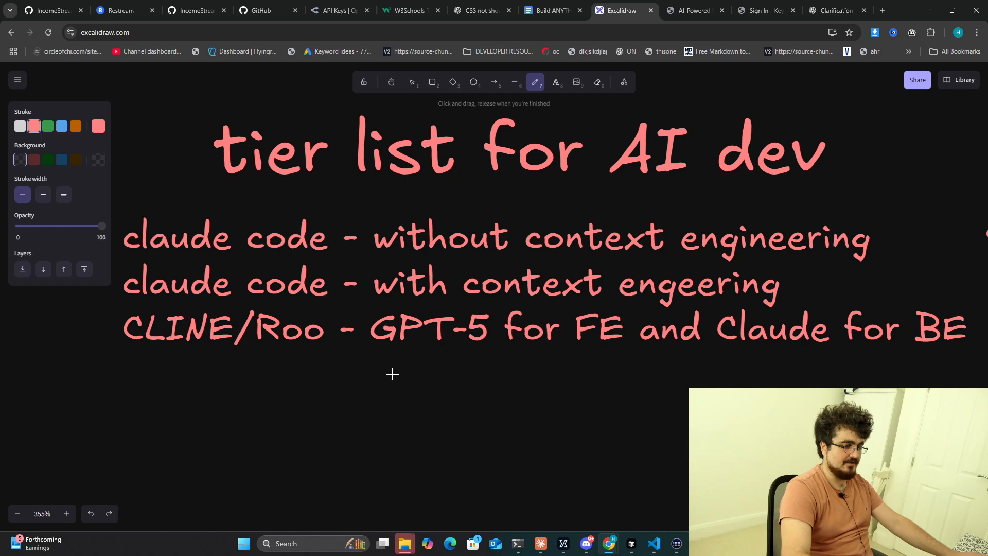
pyautogui.moveTo(415, 325)
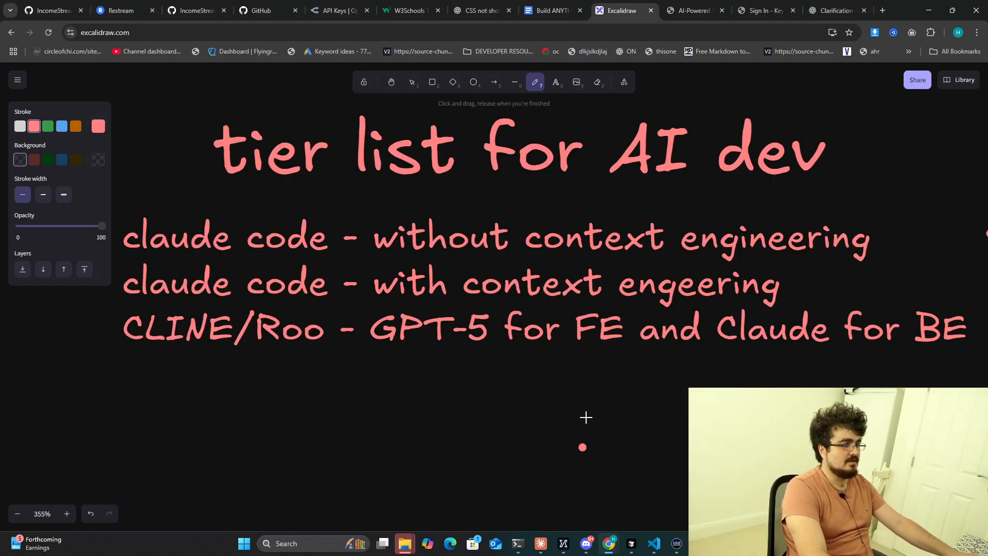
pyautogui.moveTo(362, 354); pyautogui.dragTo(486, 354)
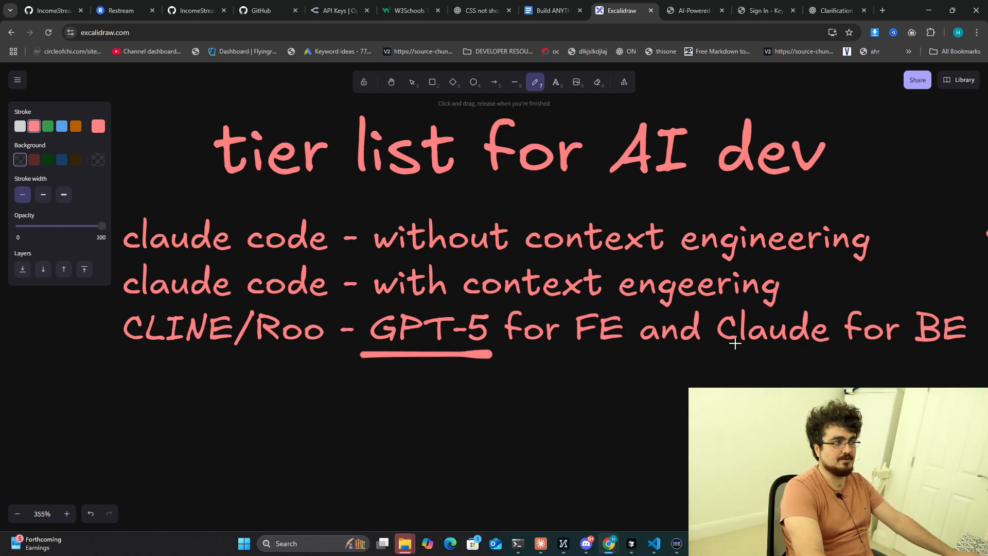
pyautogui.moveTo(377, 273)
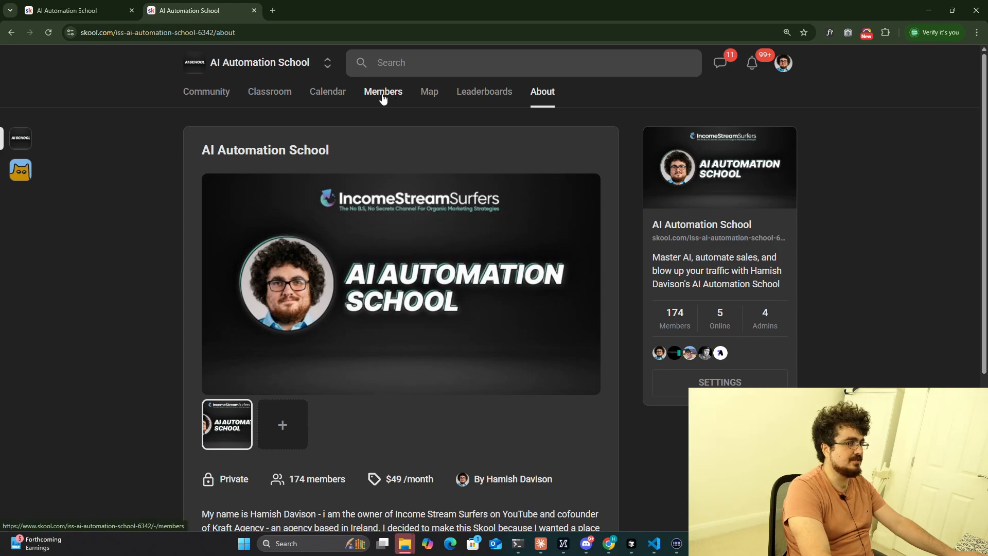
pyautogui.moveTo(696, 328)
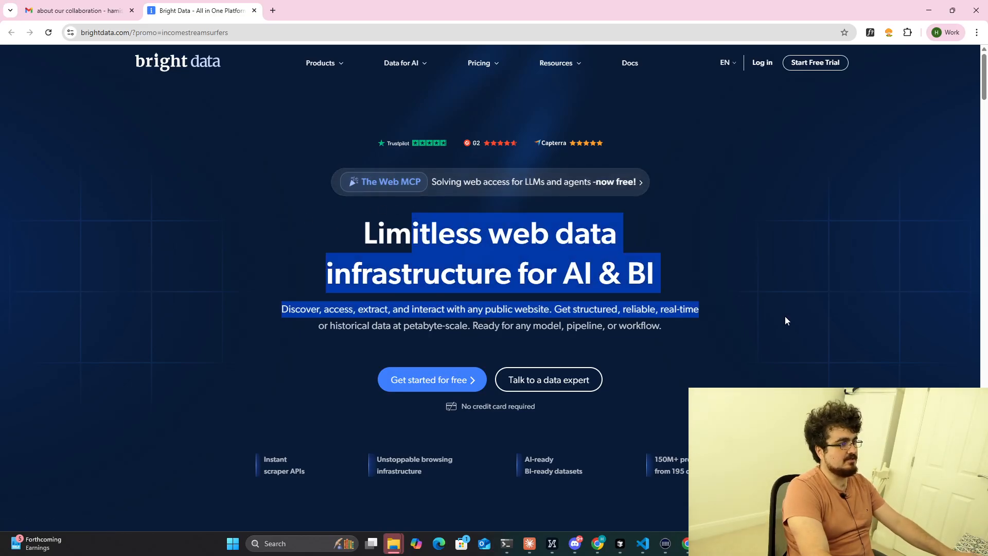
# Browse Bright Data's Web MCP page, then return to the tier list drawing.
pyautogui.click(287, 168)
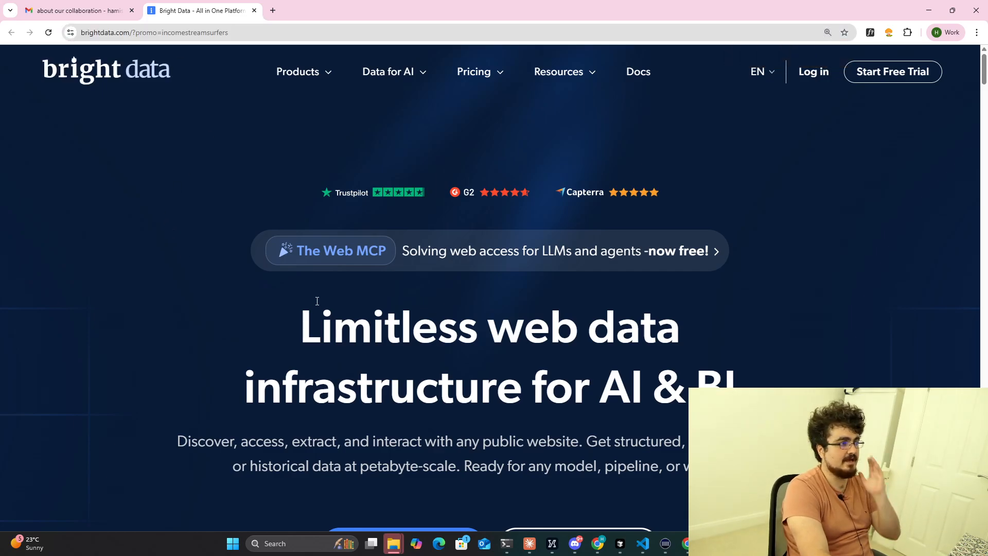
pyautogui.moveTo(362, 335)
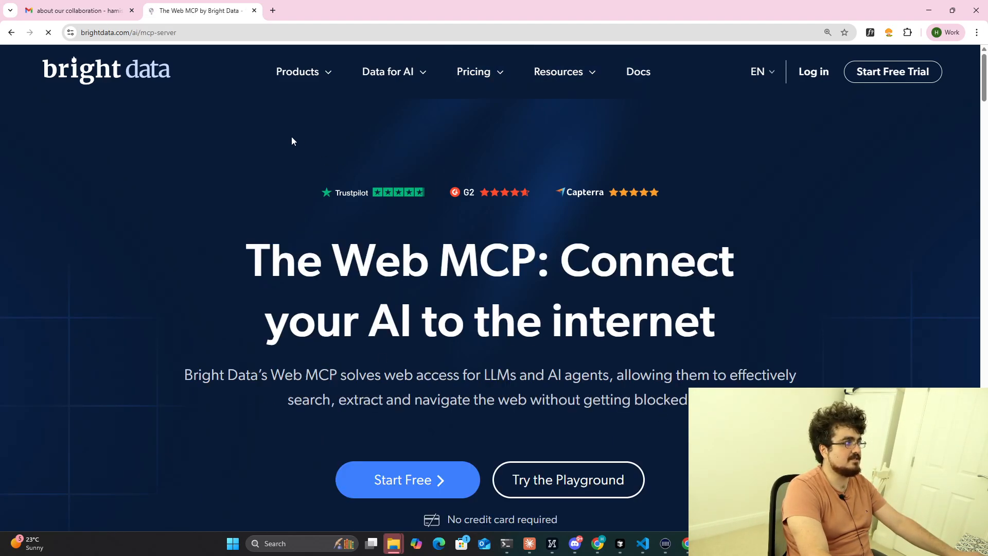
pyautogui.scroll(-3)
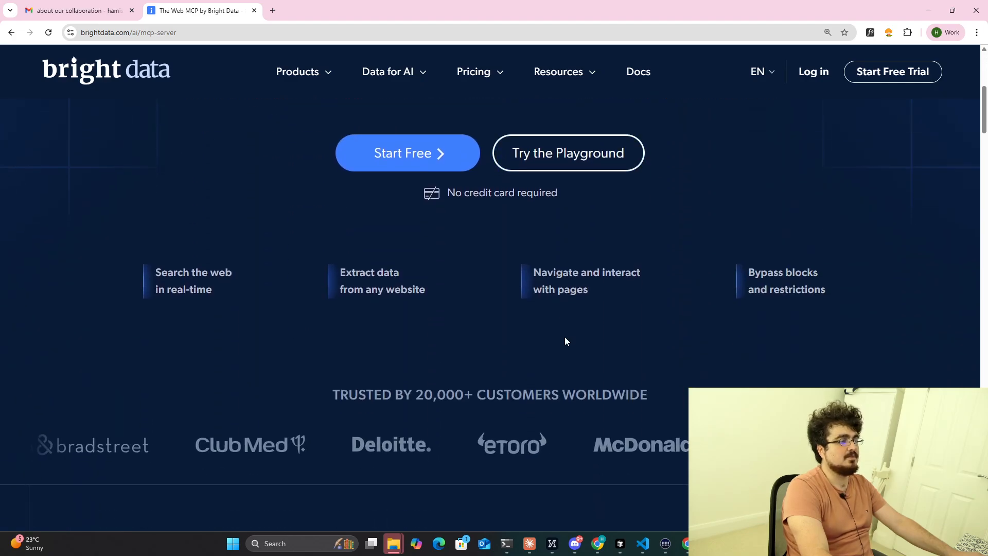
pyautogui.scroll(3)
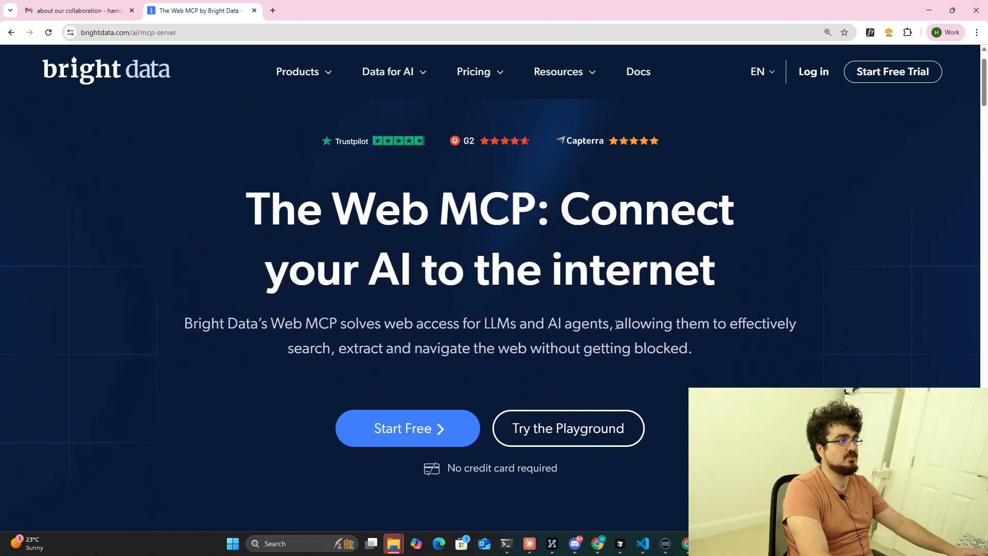
pyautogui.click(621, 11)
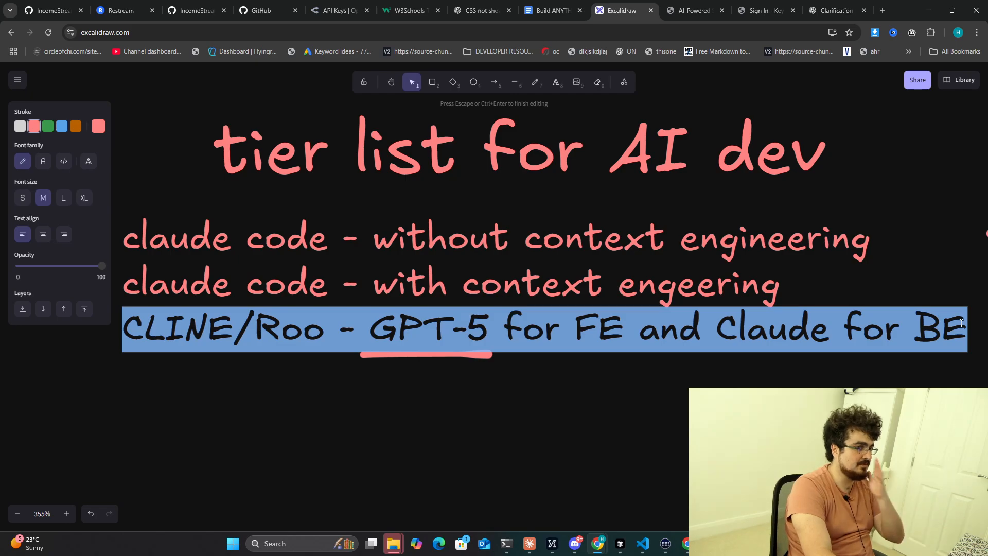
# Add a fourth line 'GEMINI CLI - 2.5 PRO' to the list.
pyautogui.write('GEMINI 2.')
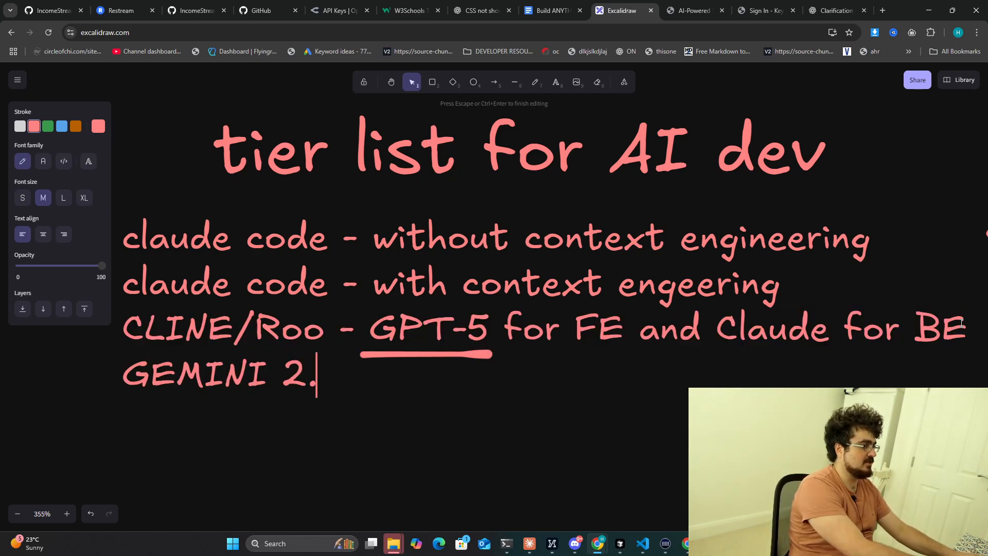
pyautogui.write('CLI')
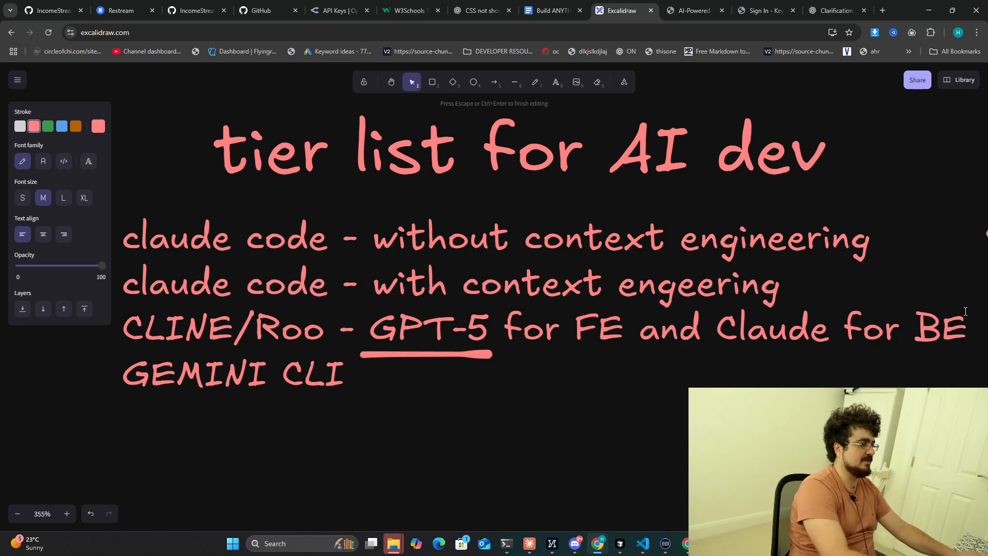
pyautogui.write('-')
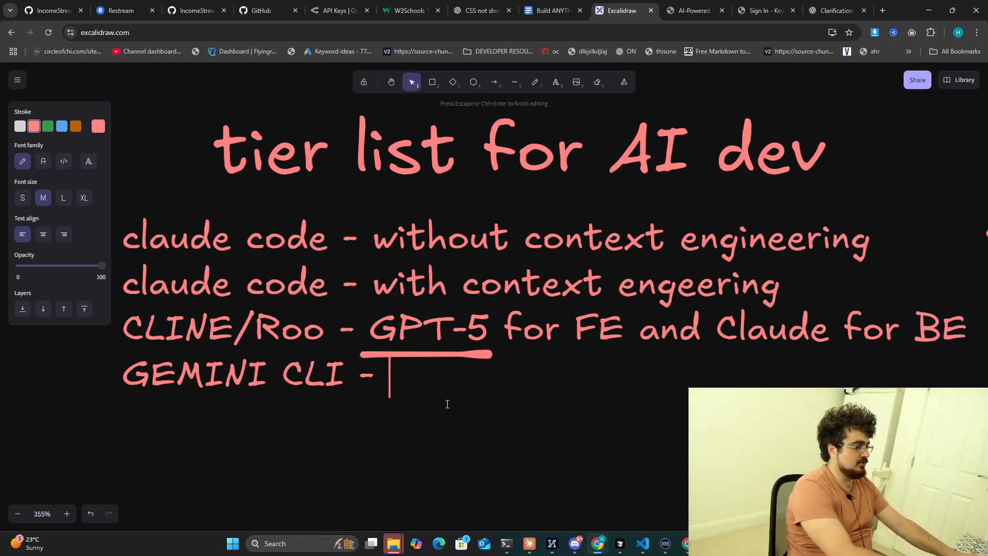
pyautogui.write('2.5 pro')
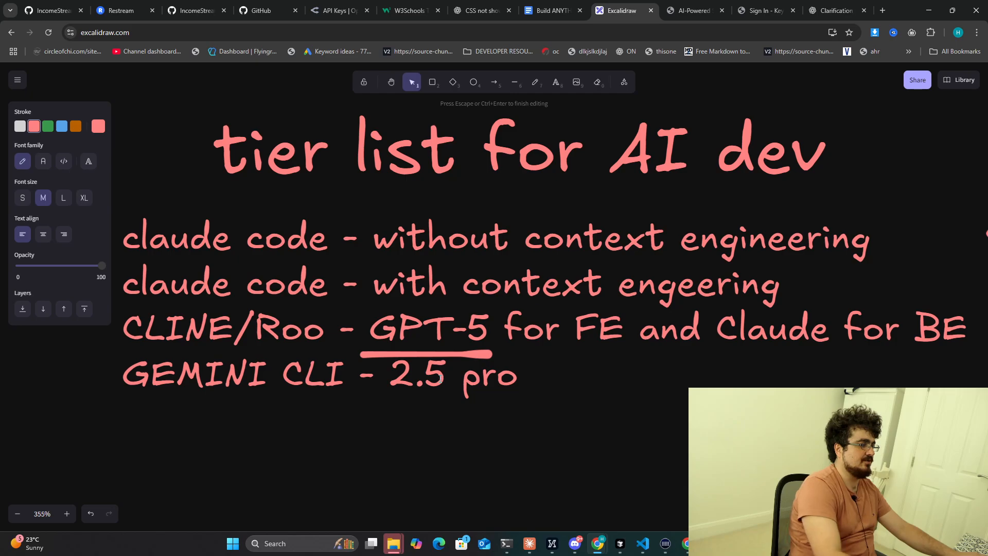
pyautogui.write('PRO')
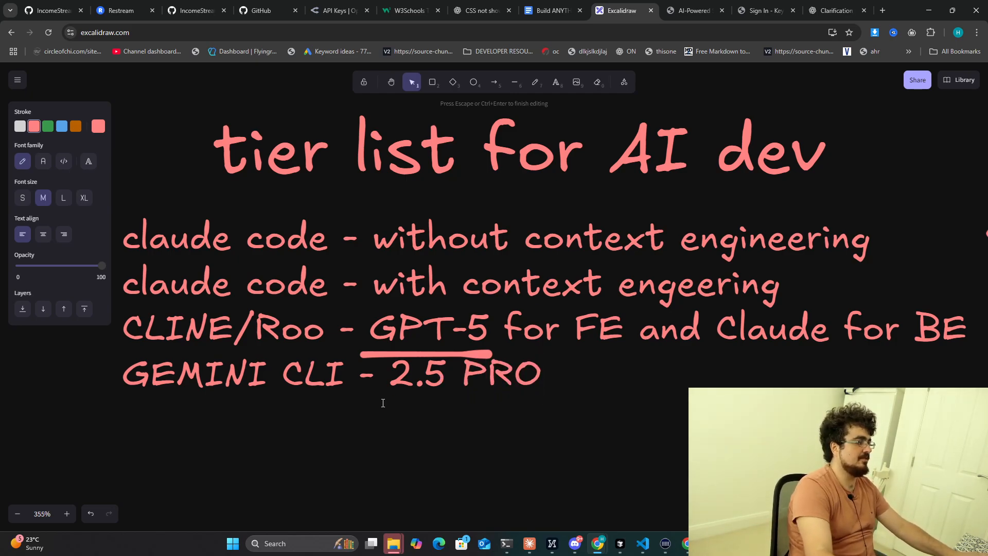
# Sketch freehand strokes beside and under the GEMINI line.
pyautogui.click(535, 82)
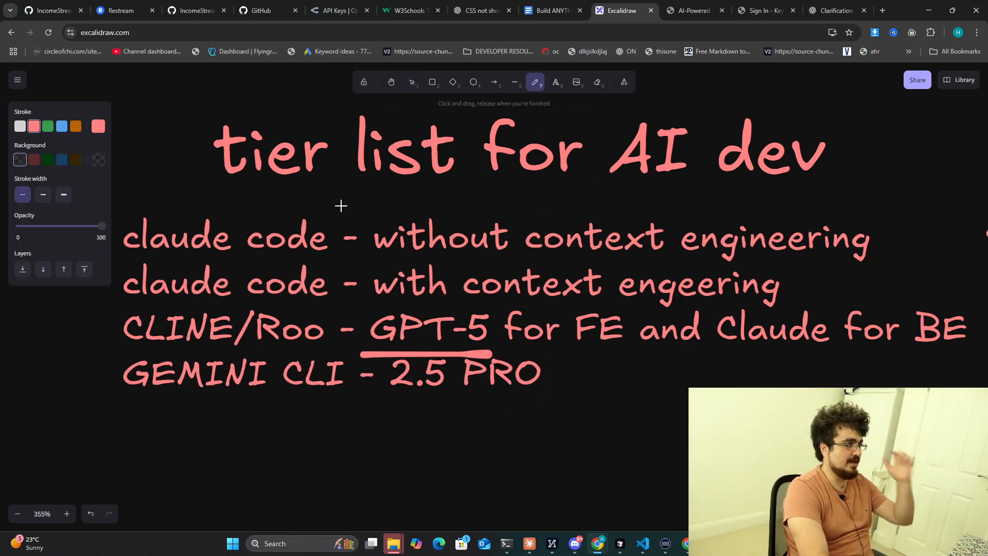
pyautogui.moveTo(116, 309); pyautogui.dragTo(98, 407)
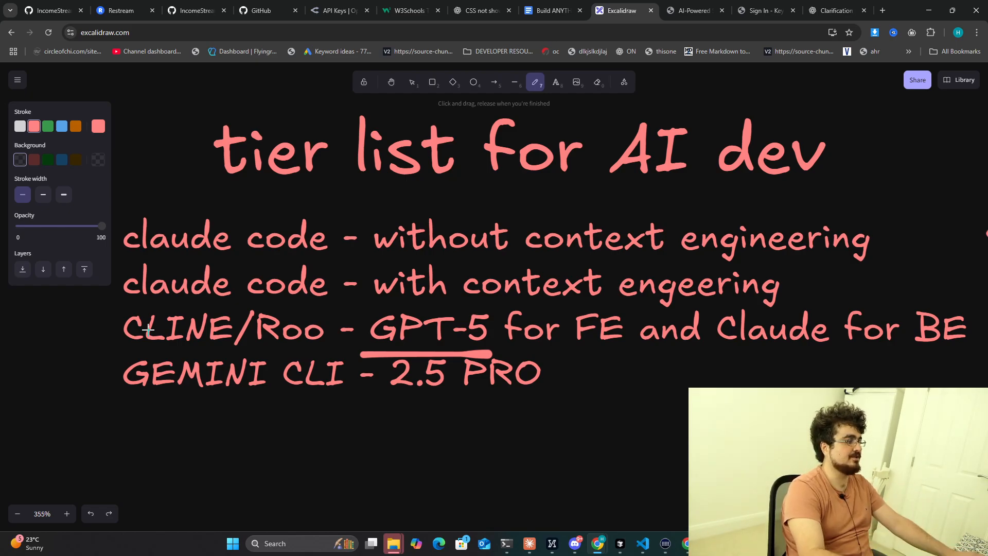
pyautogui.moveTo(109, 399); pyautogui.dragTo(328, 399)
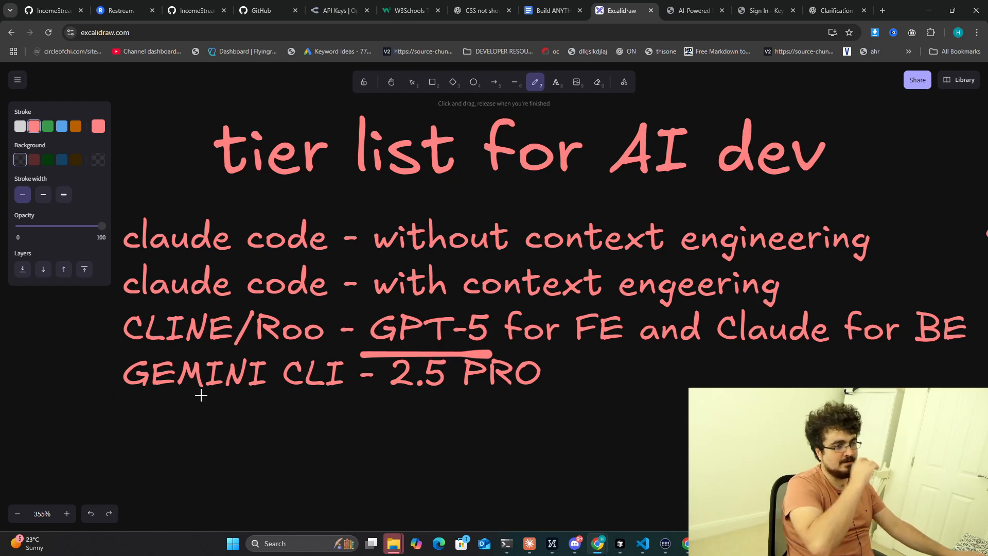
pyautogui.moveTo(123, 350)
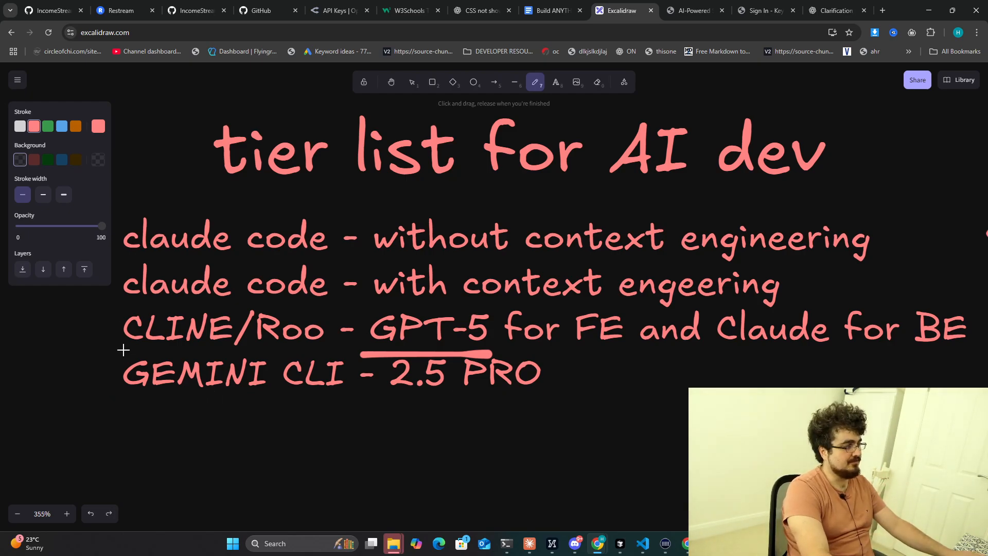
pyautogui.moveTo(760, 326)
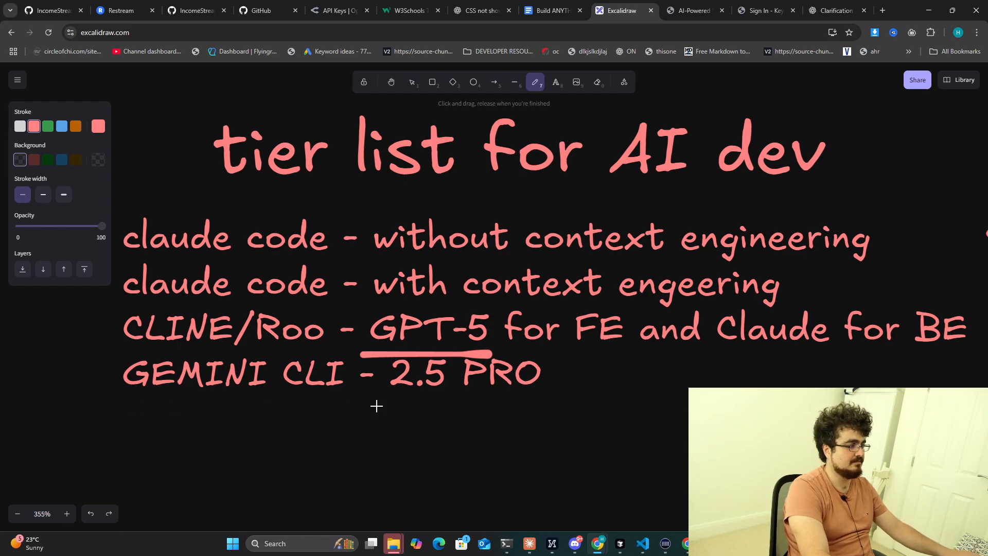
pyautogui.click(556, 82)
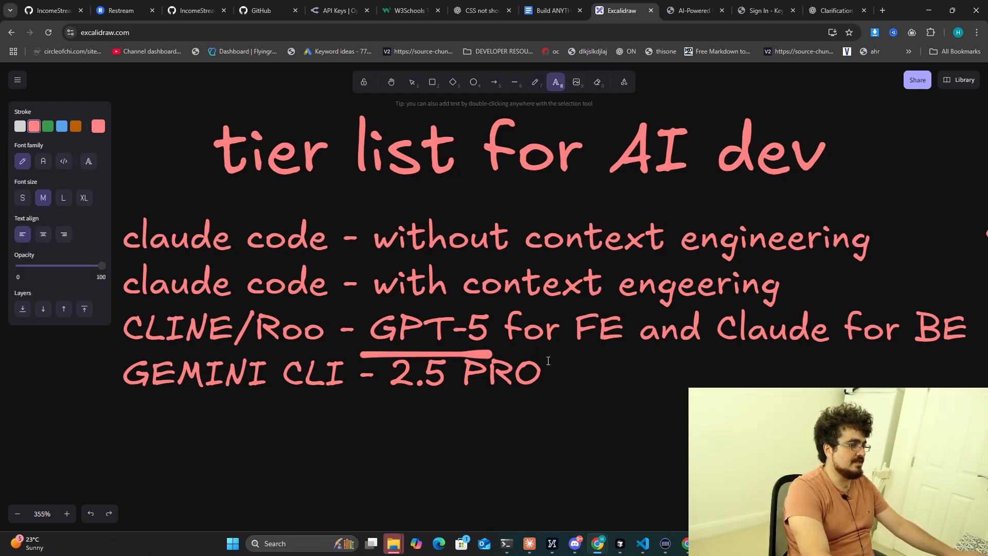
# Add 'Replit/Augment Code', box it with a freehand loop and stroke, and start a new entry below.
pyautogui.write('Replit/Au')
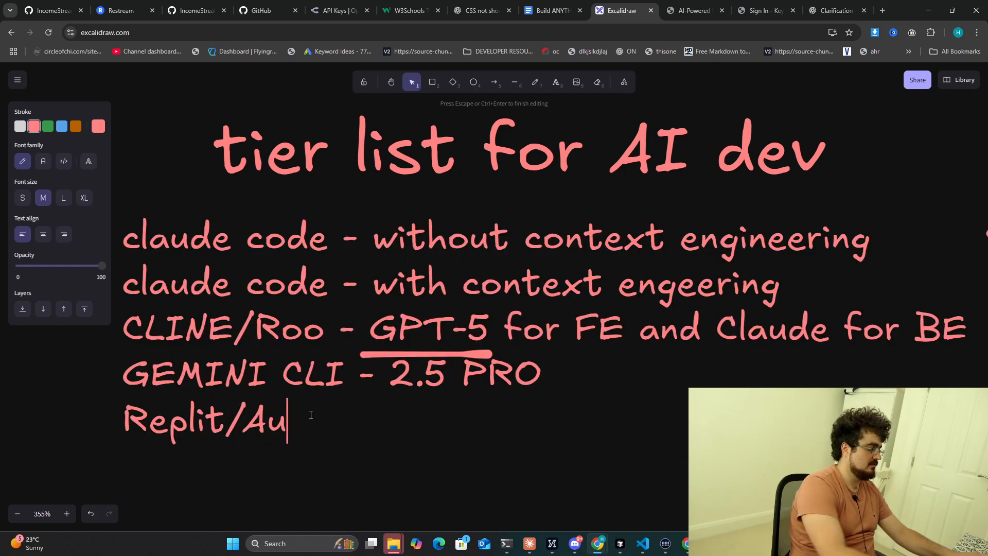
pyautogui.write('gment Code')
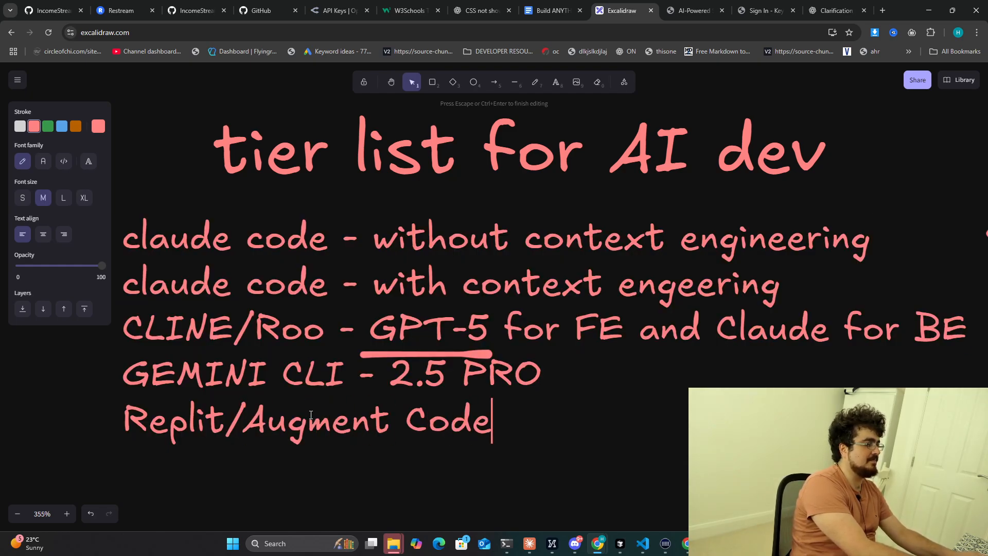
pyautogui.click(535, 82)
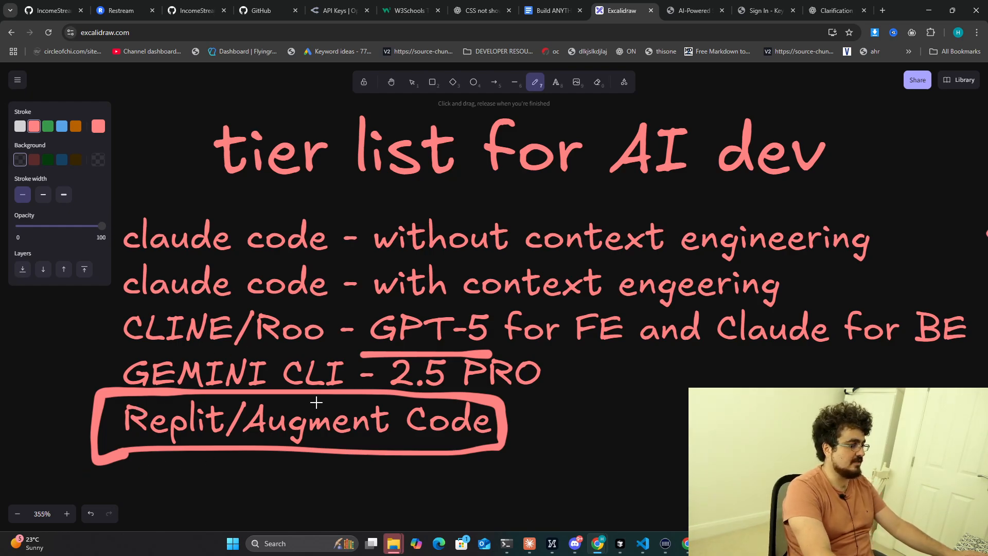
pyautogui.moveTo(367, 380)
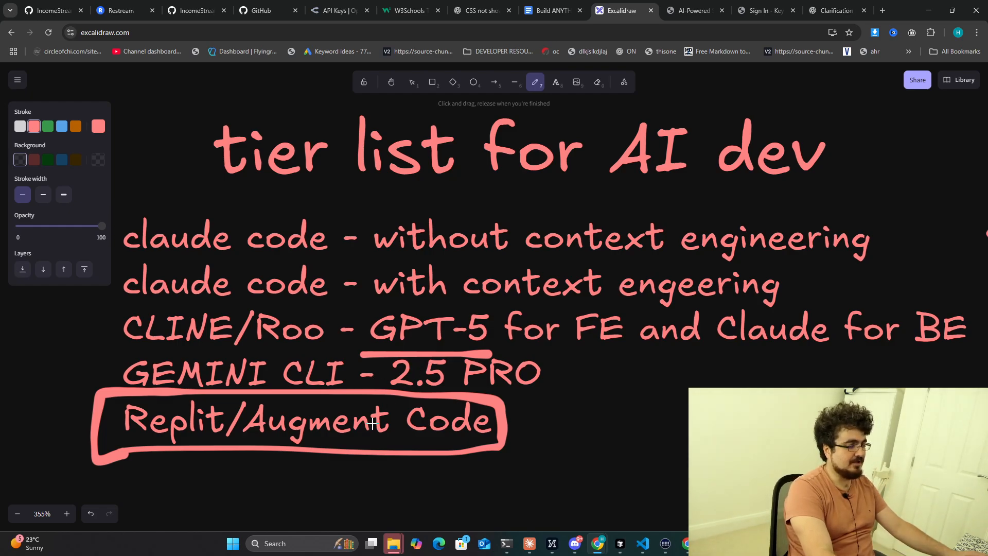
pyautogui.moveTo(466, 426)
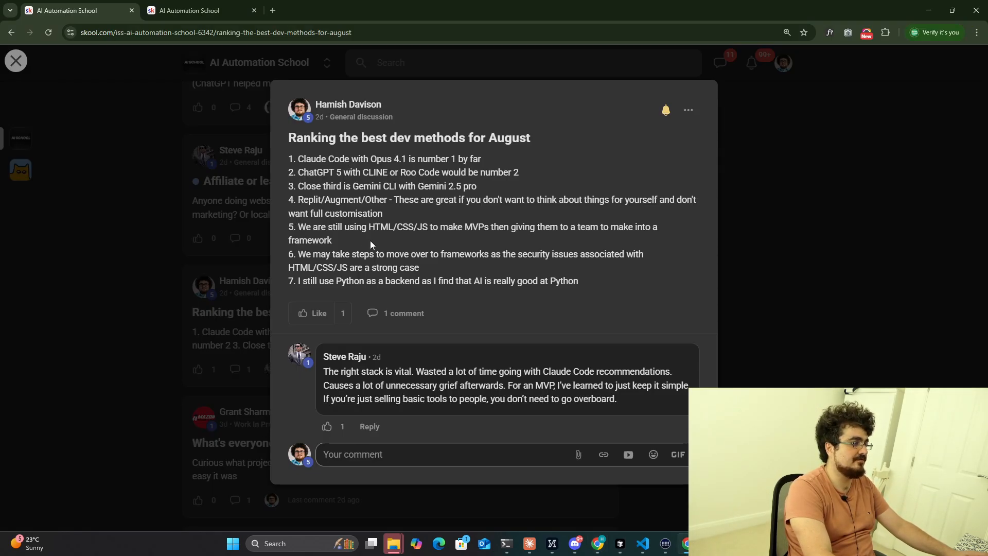
pyautogui.click(623, 10)
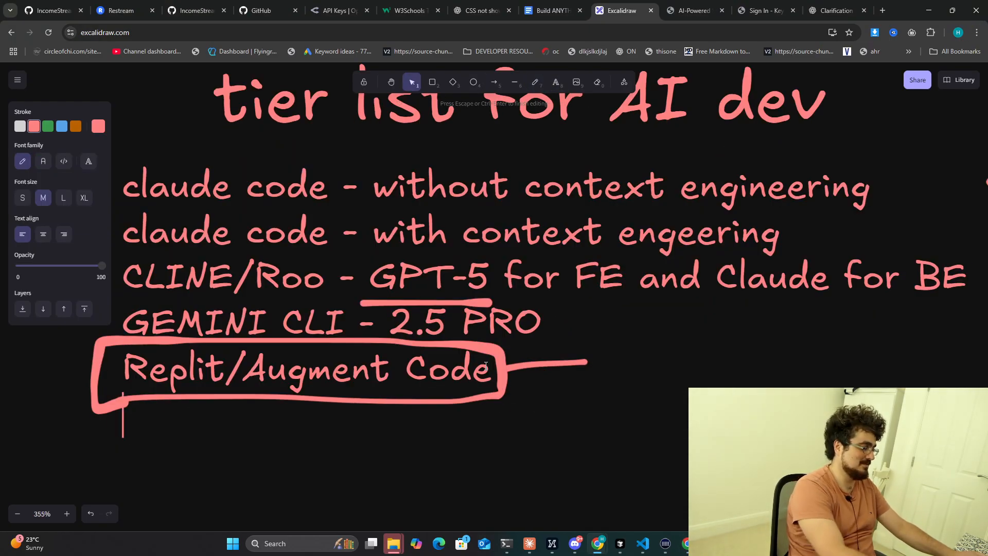
# Complete the list entry 'Codex (OpenAI)'.
pyautogui.write('c')
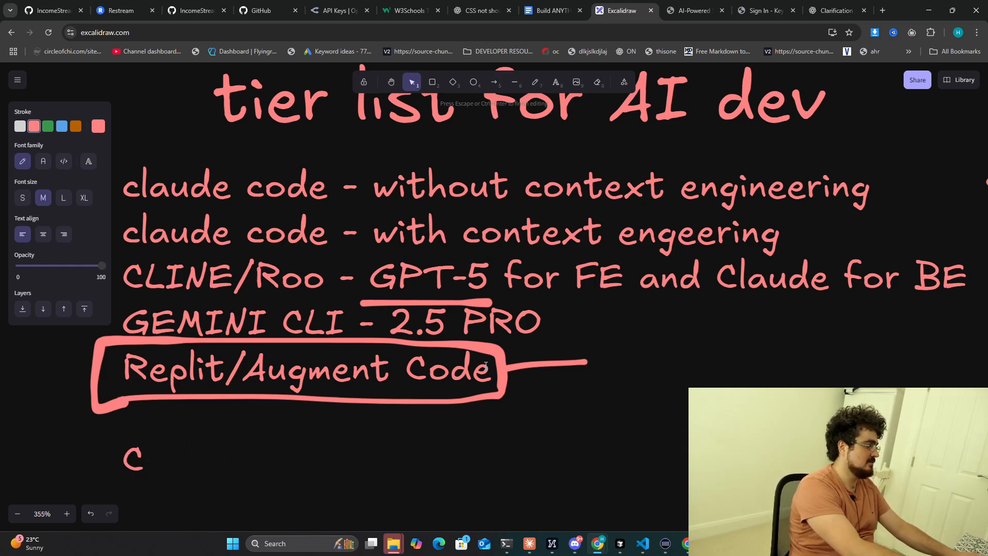
pyautogui.write('odex')
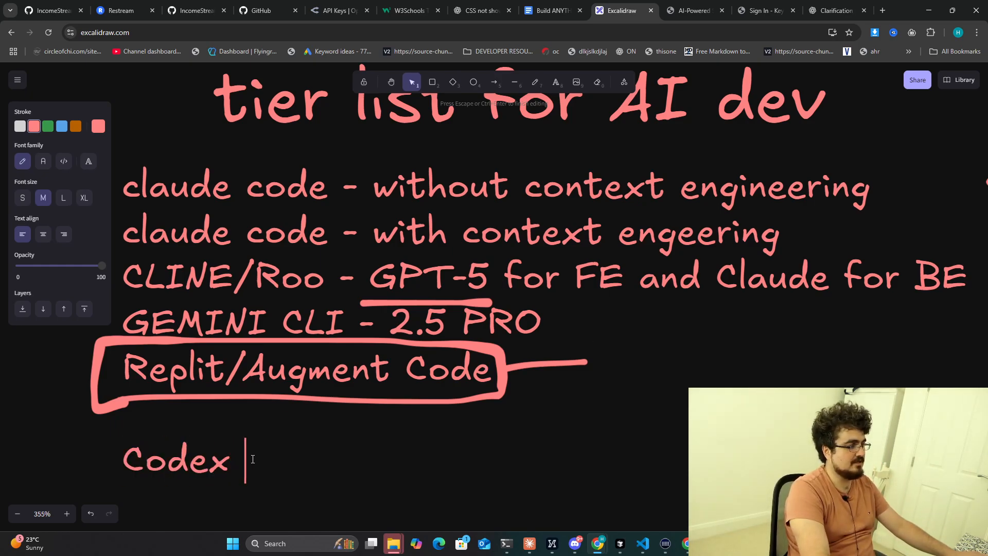
pyautogui.write('(OpenA')
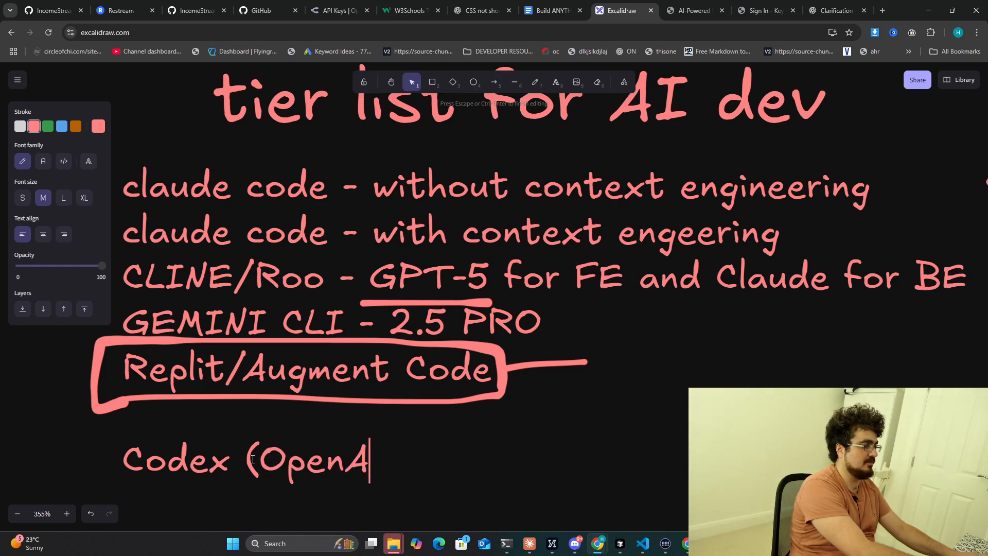
pyautogui.write('I)')
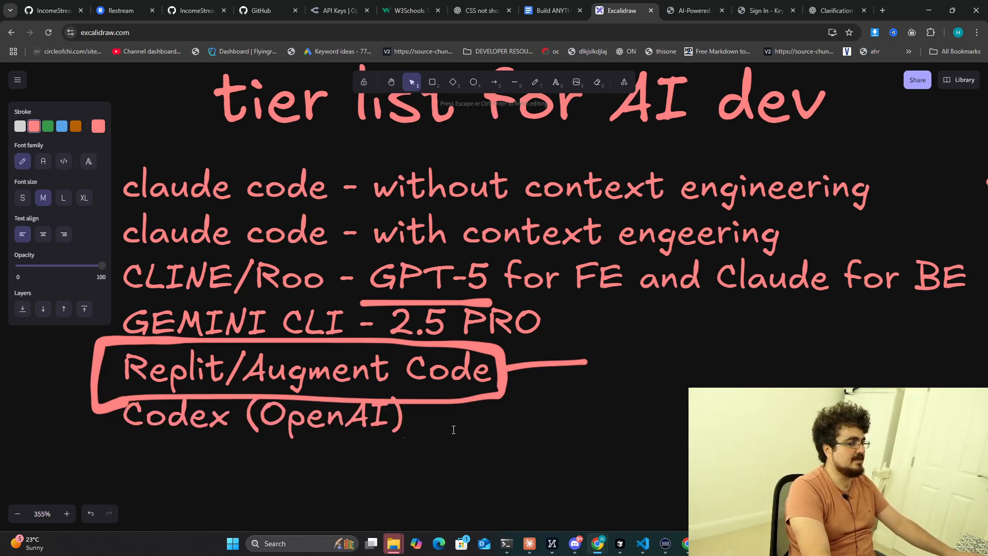
# Add a new line 'Cursor with Gpt 5 and Claude' below the list.
pyautogui.write('Cursor')
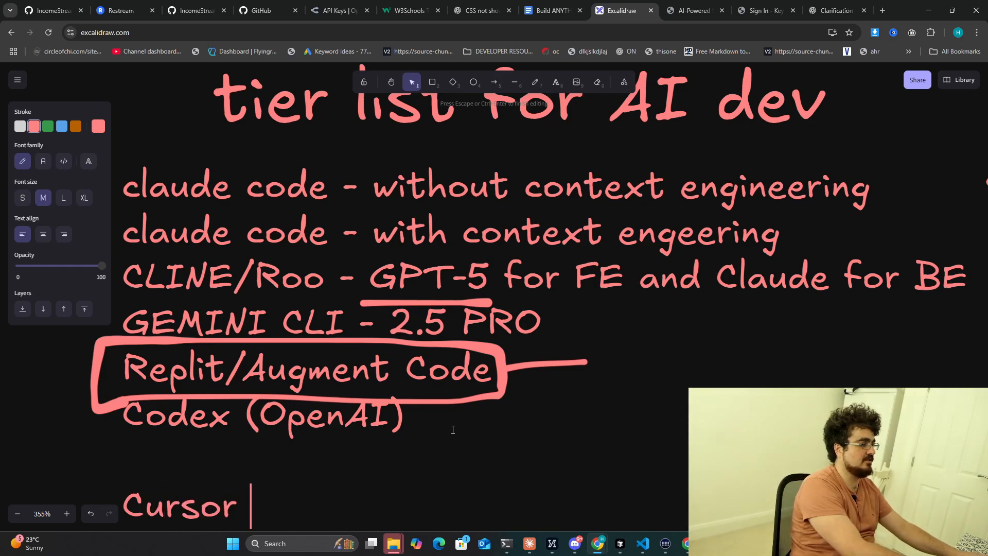
pyautogui.write('with Gpt 5 and')
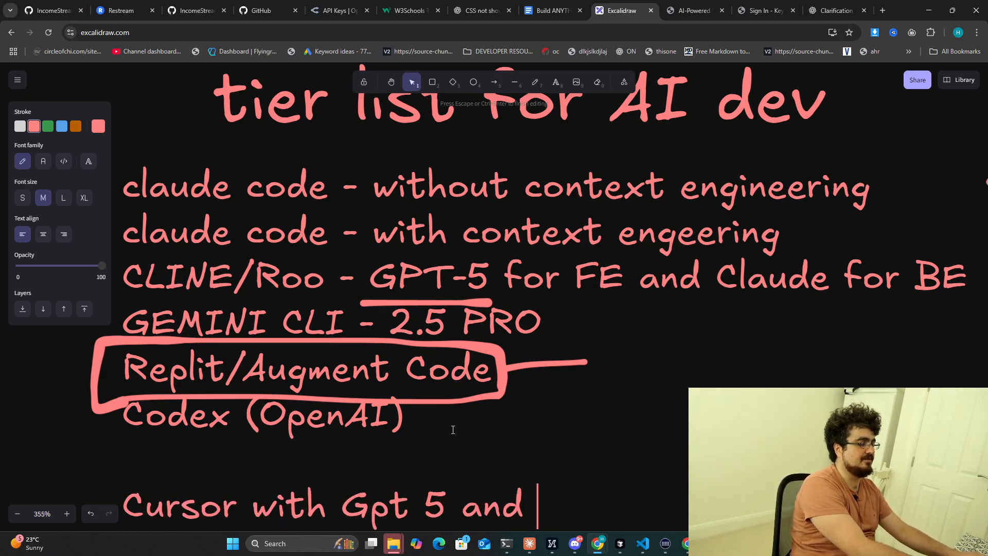
pyautogui.write('Claude')
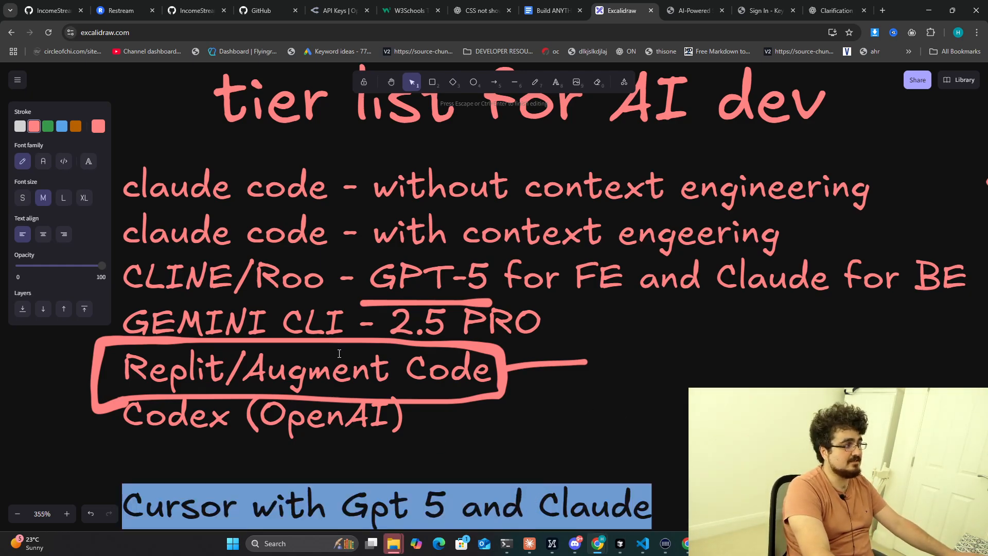
pyautogui.click(63, 197)
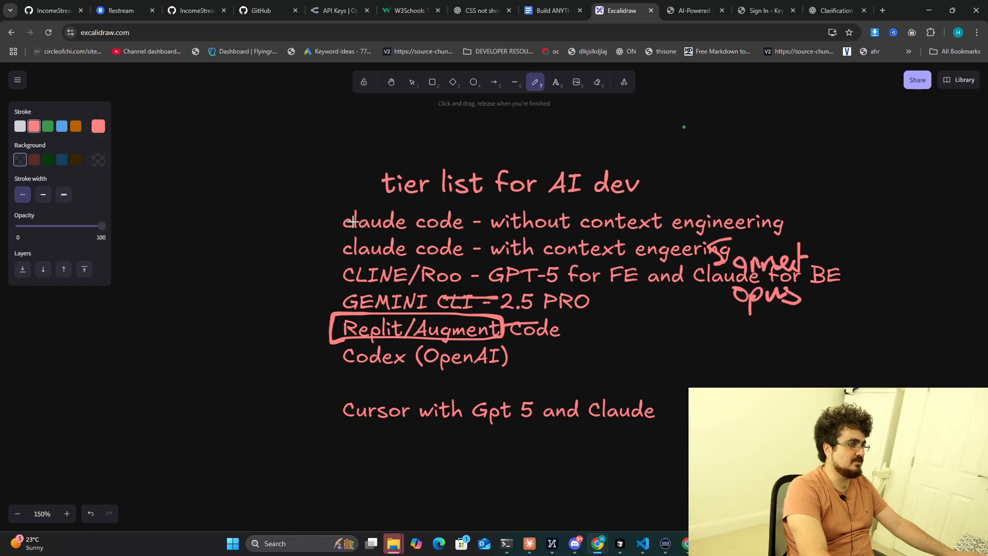
# Draw a freehand bracket alongside the main tool entries.
pyautogui.moveTo(326, 195); pyautogui.dragTo(321, 381)
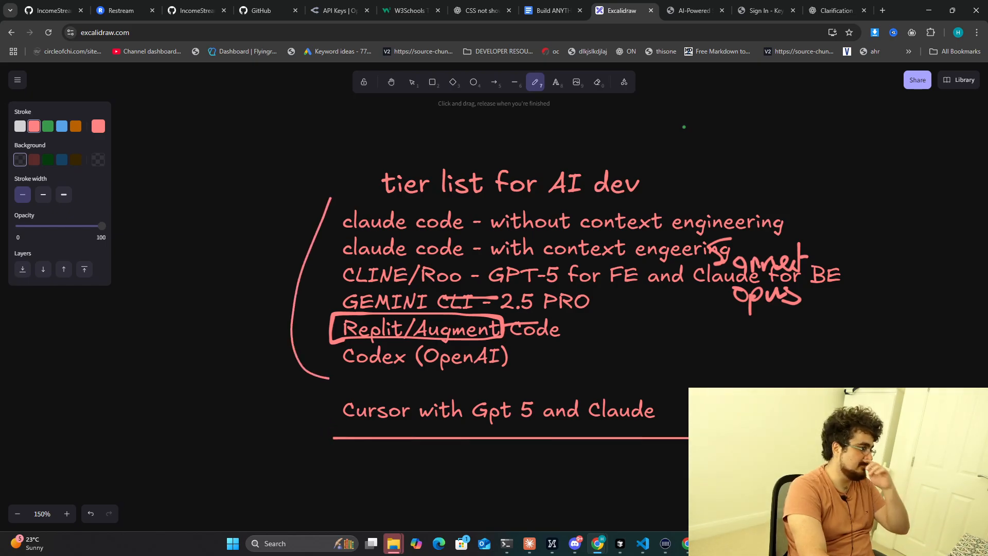
pyautogui.moveTo(669, 426)
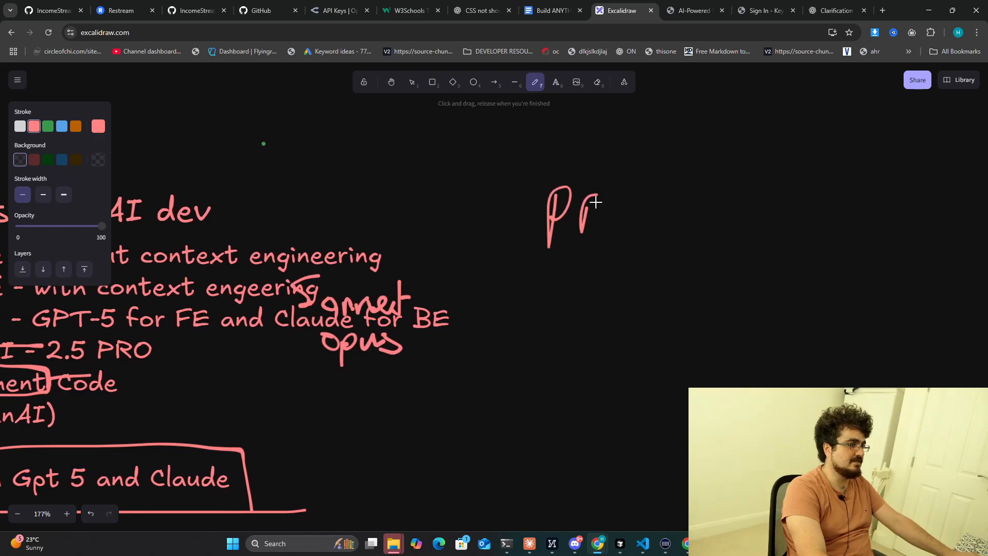
# Hand-write Price and Power headings with scores such as 10, 5 and 9/10 beside the list.
pyautogui.moveTo(586, 215); pyautogui.dragTo(731, 246)
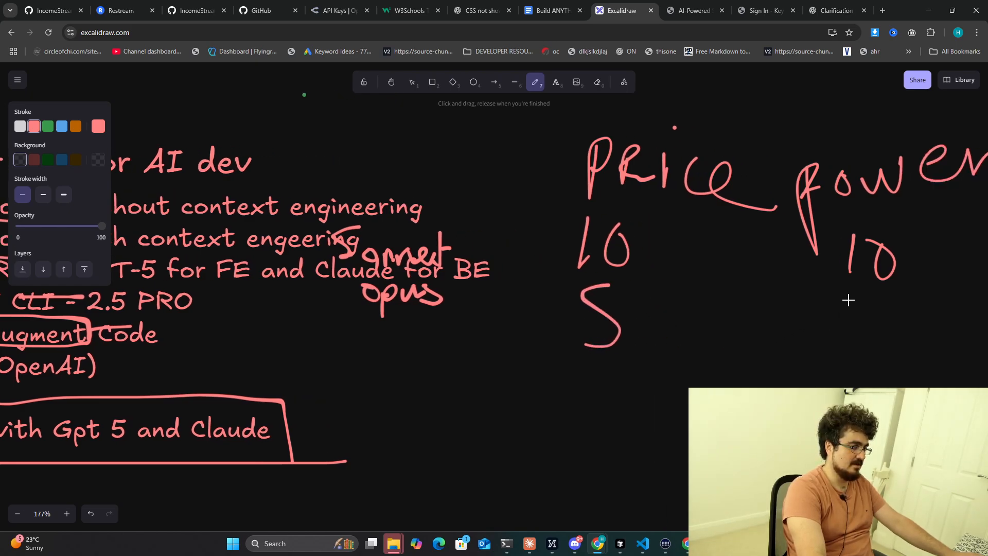
pyautogui.moveTo(819, 297); pyautogui.dragTo(921, 350)
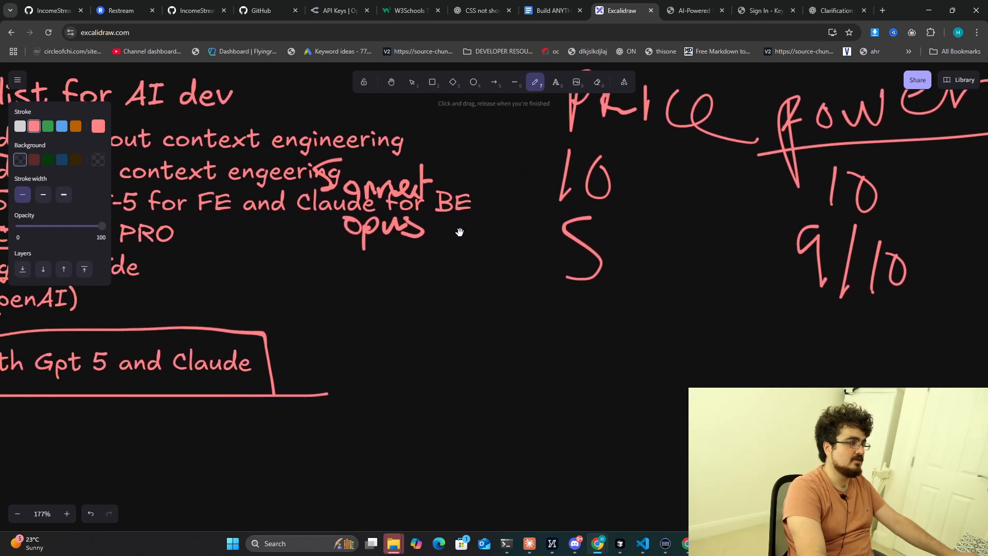
pyautogui.moveTo(551, 315); pyautogui.dragTo(596, 350)
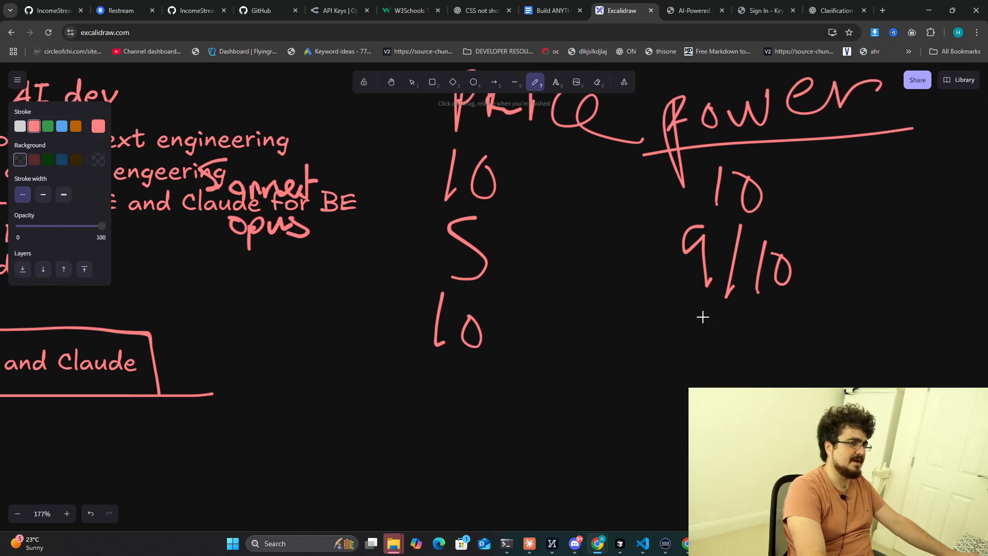
pyautogui.moveTo(684, 315); pyautogui.dragTo(763, 378)
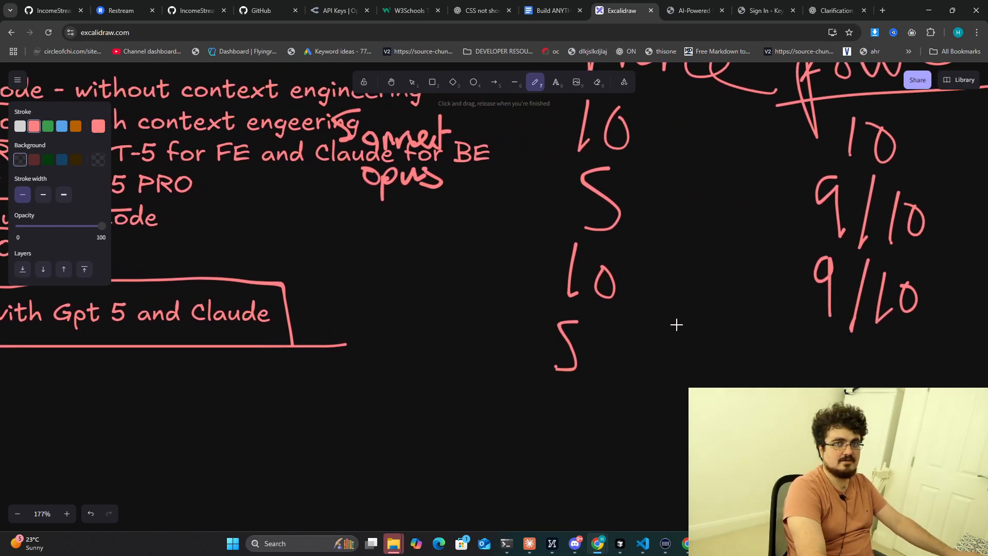
# Underline the Replit/Augment Code entry with the pen.
pyautogui.hscroll(3)
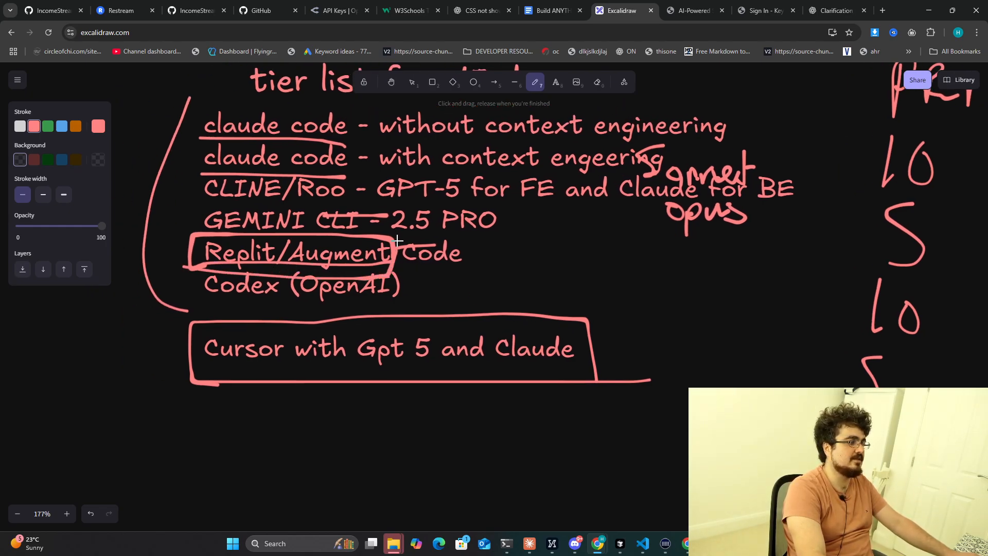
pyautogui.moveTo(202, 241); pyautogui.dragTo(393, 241)
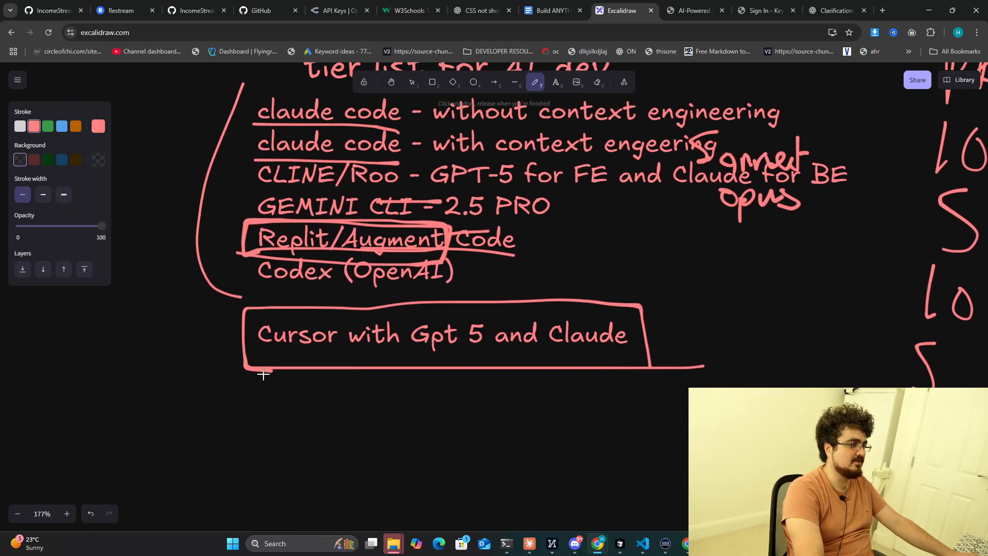
pyautogui.moveTo(335, 356)
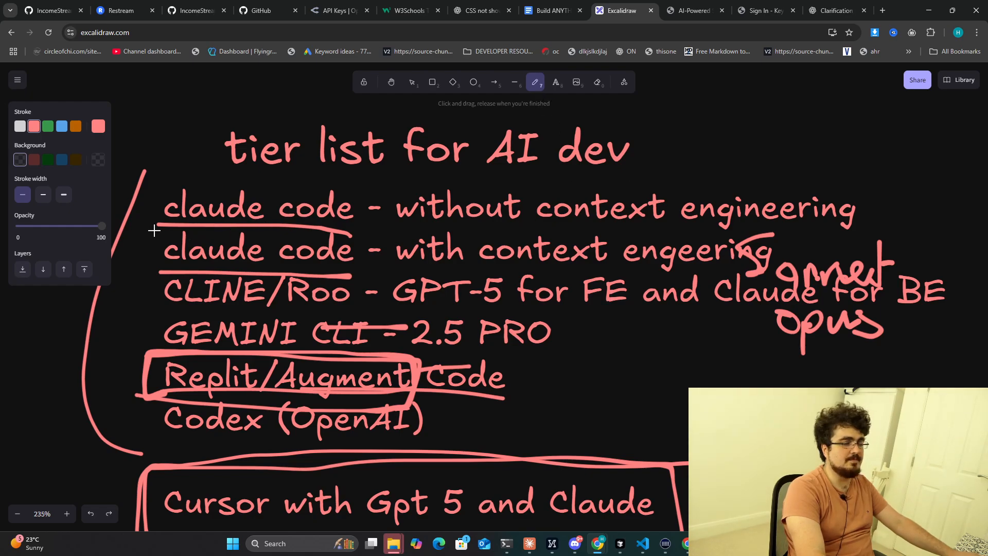
pyautogui.moveTo(185, 219)
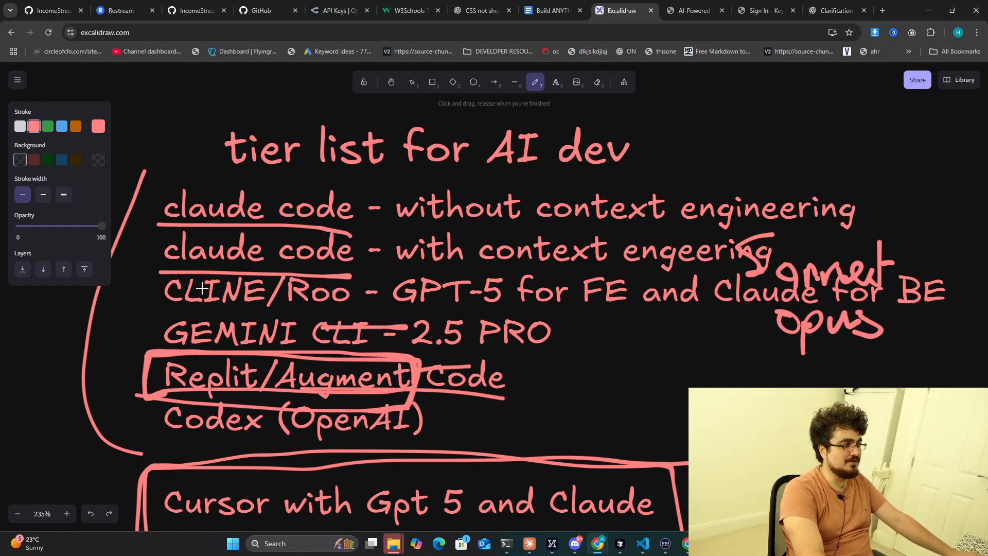
# Scroll down the canvas to reach the lower list entries.
pyautogui.scroll(-3)
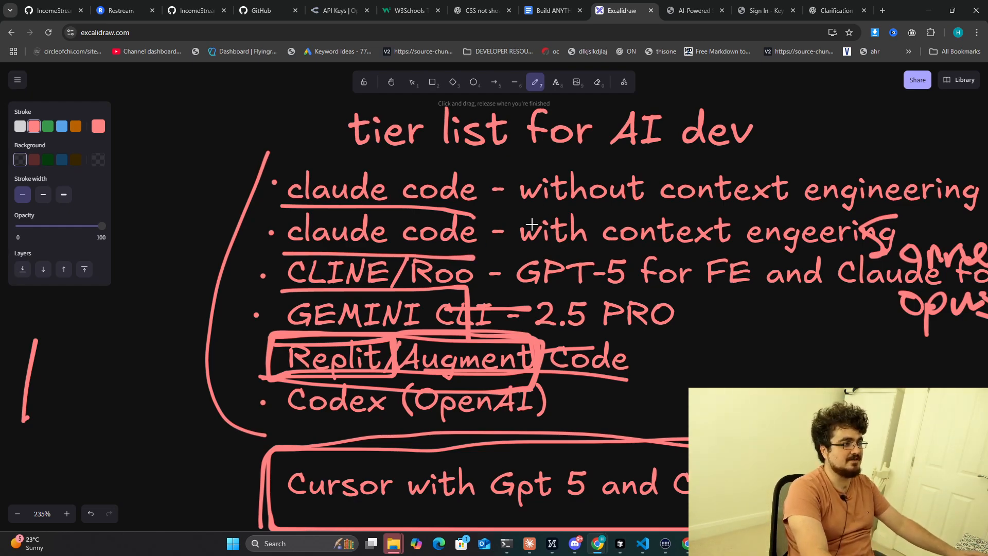
# Draw a hand-drawn box around both claude code entries.
pyautogui.scroll(-3)
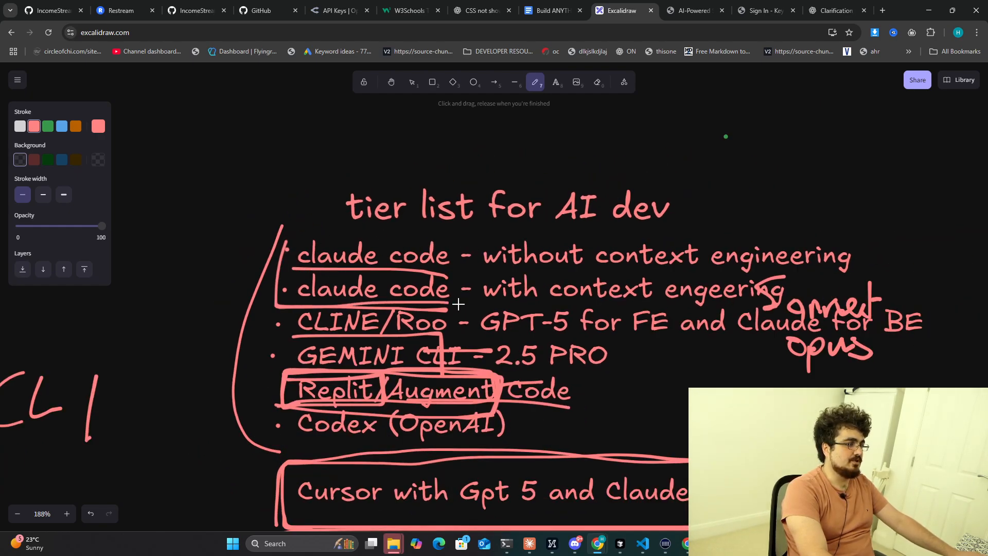
pyautogui.moveTo(297, 246); pyautogui.dragTo(464, 309)
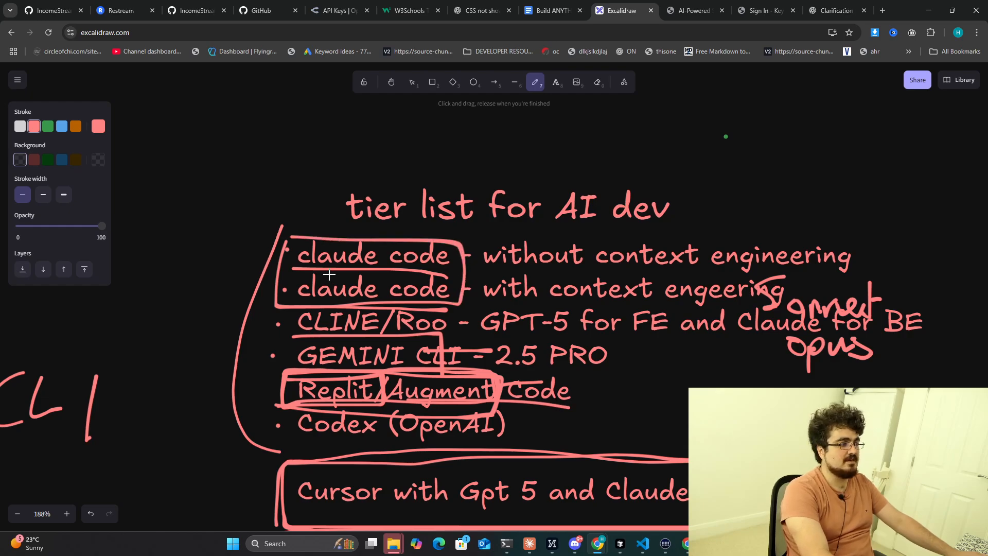
pyautogui.moveTo(337, 391)
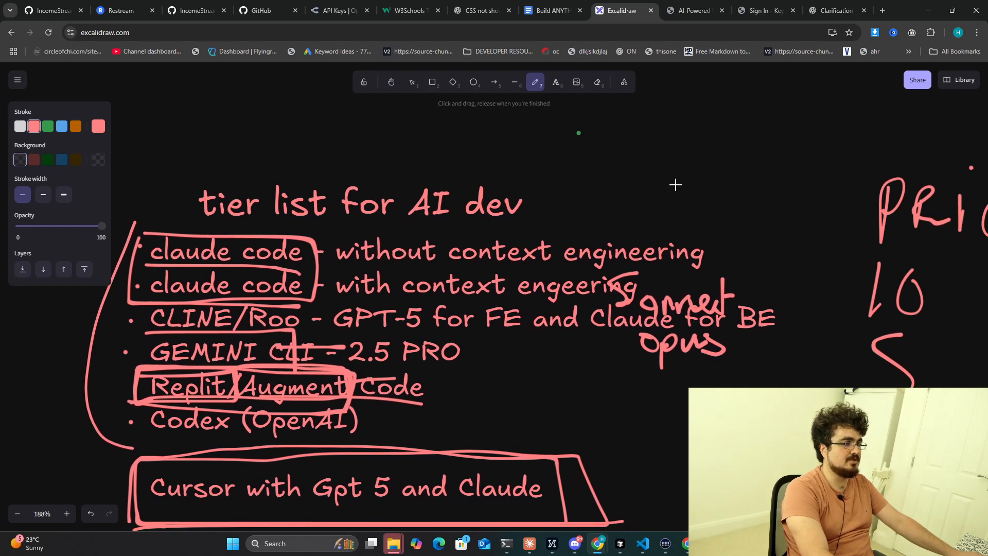
pyautogui.moveTo(197, 314)
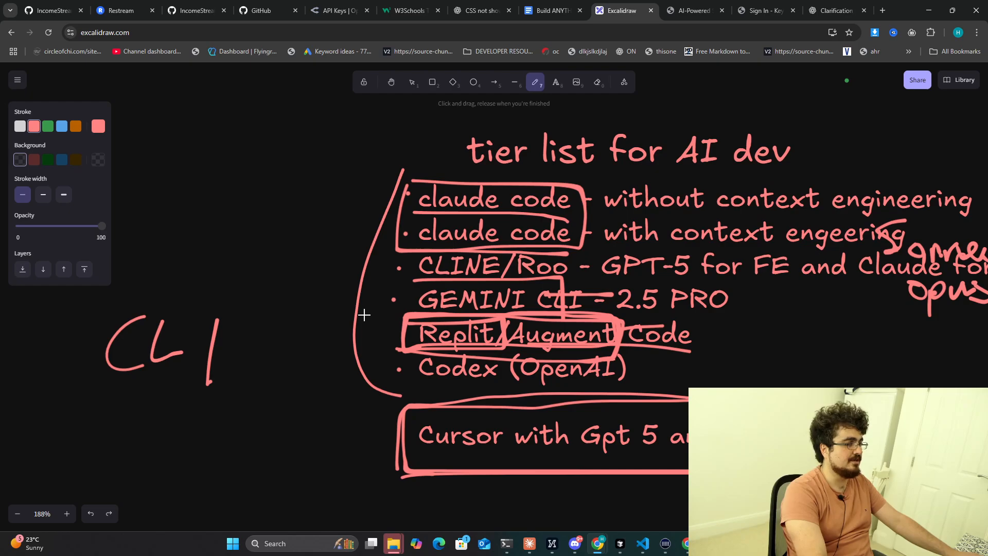
pyautogui.moveTo(432, 339)
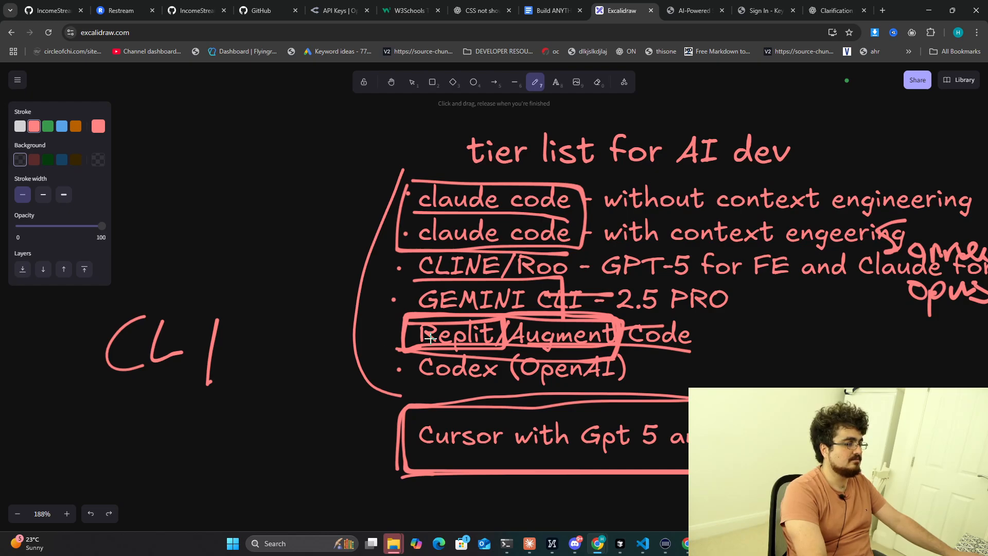
pyautogui.moveTo(775, 294)
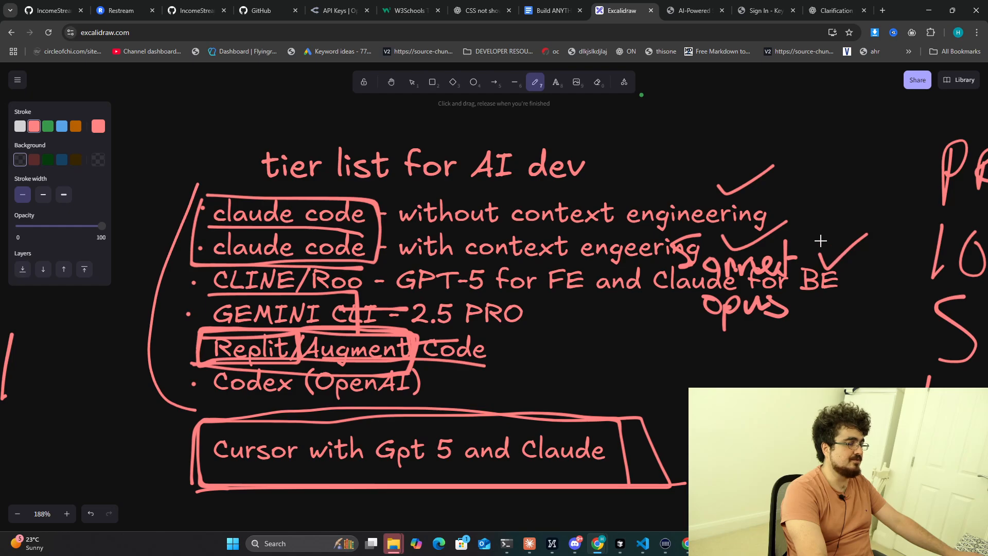
# Box the CLINE/Roo entry and tick GEMINI CLI.
pyautogui.moveTo(215, 303); pyautogui.dragTo(372, 289)
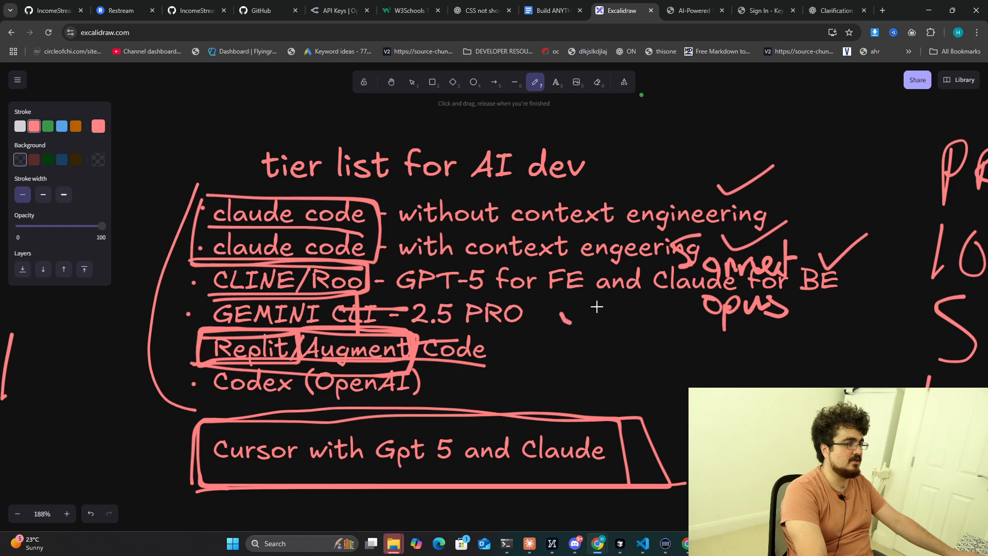
pyautogui.moveTo(558, 321); pyautogui.dragTo(609, 299)
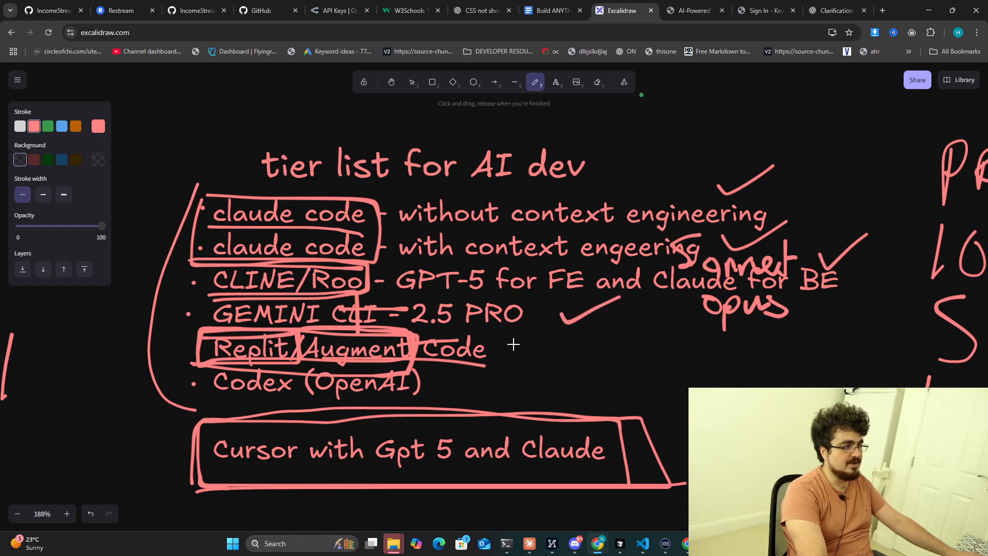
# Mark Replit/Augment Code and Codex with crosses.
pyautogui.moveTo(517, 341); pyautogui.dragTo(583, 368)
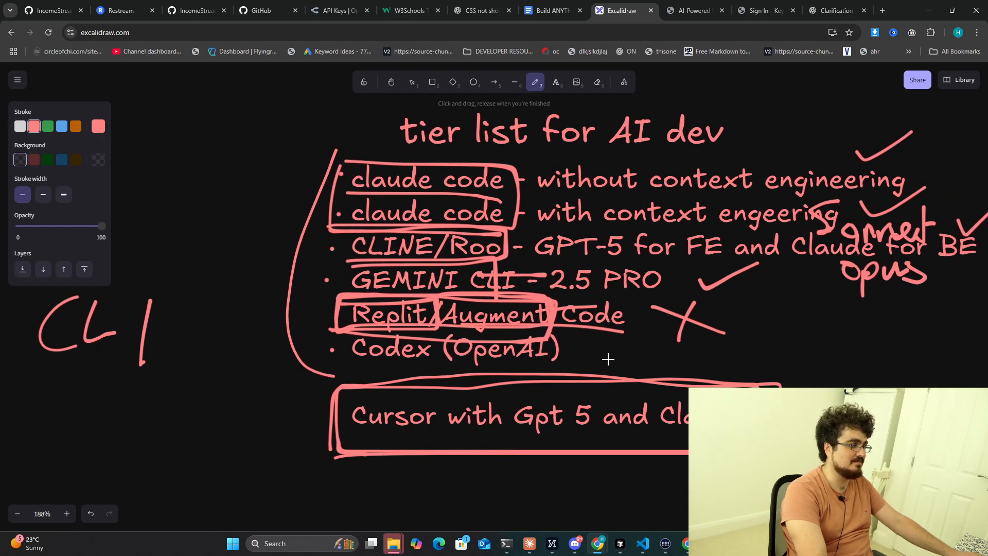
pyautogui.moveTo(602, 337); pyautogui.dragTo(577, 378)
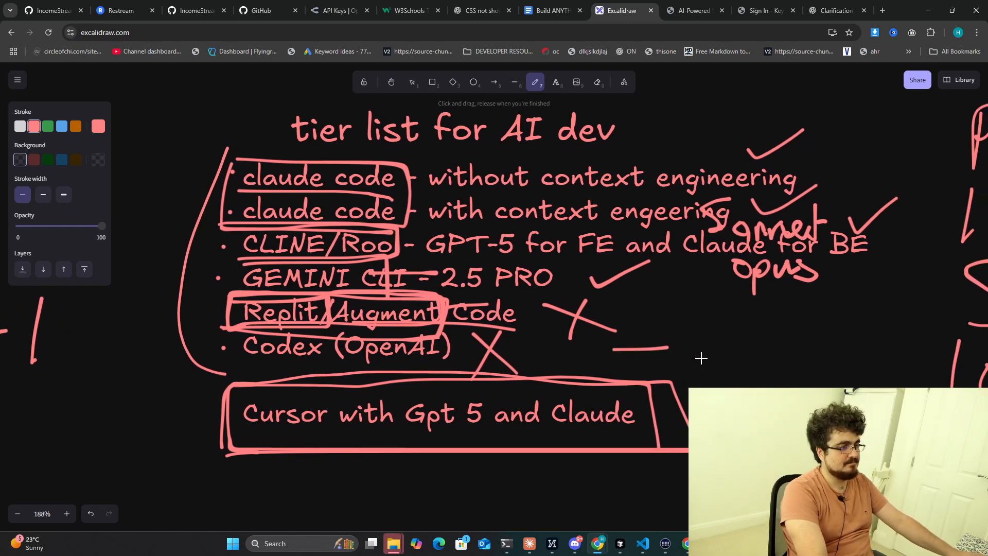
pyautogui.moveTo(618, 346); pyautogui.dragTo(523, 357)
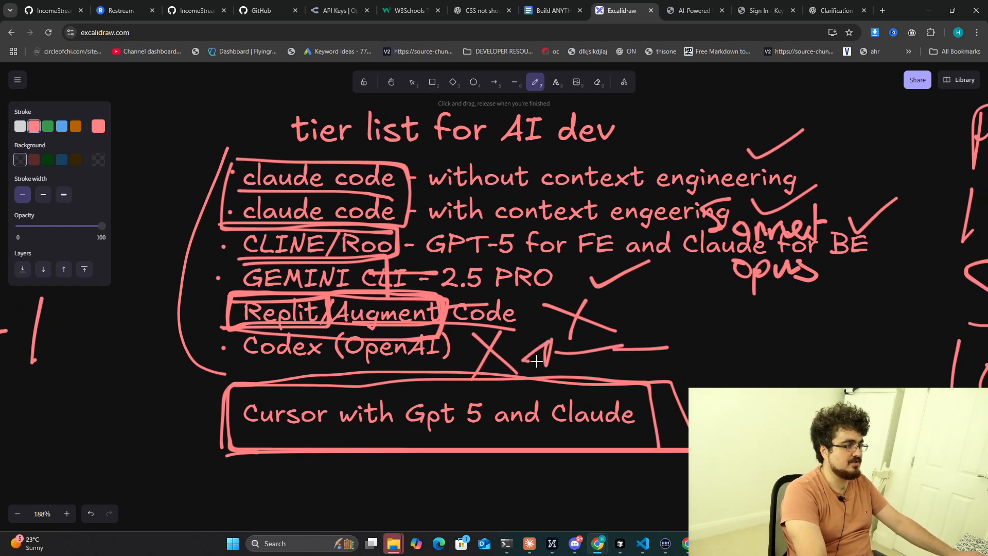